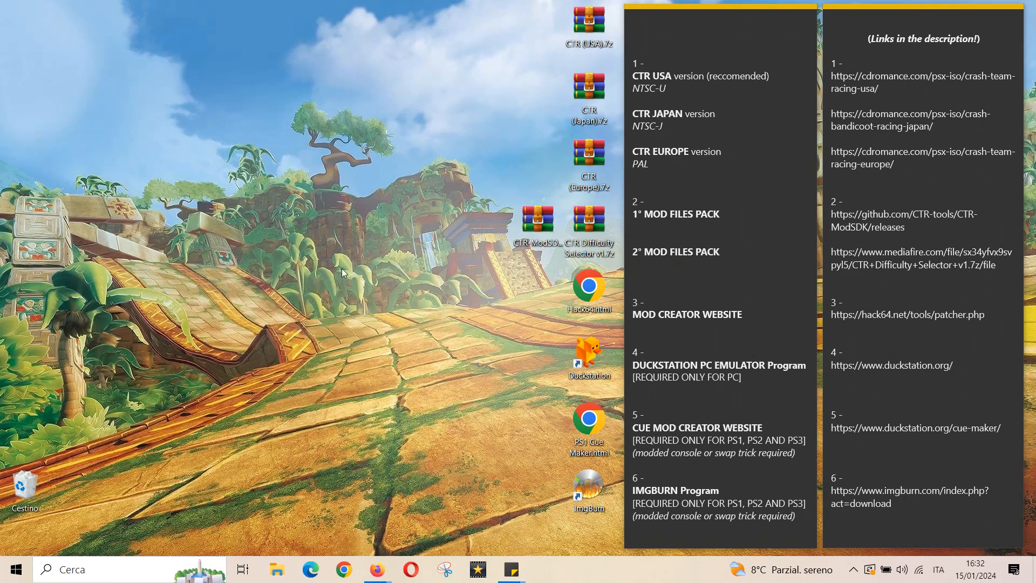
{"action": "mouse_move", "coordinate": [384, 192]}
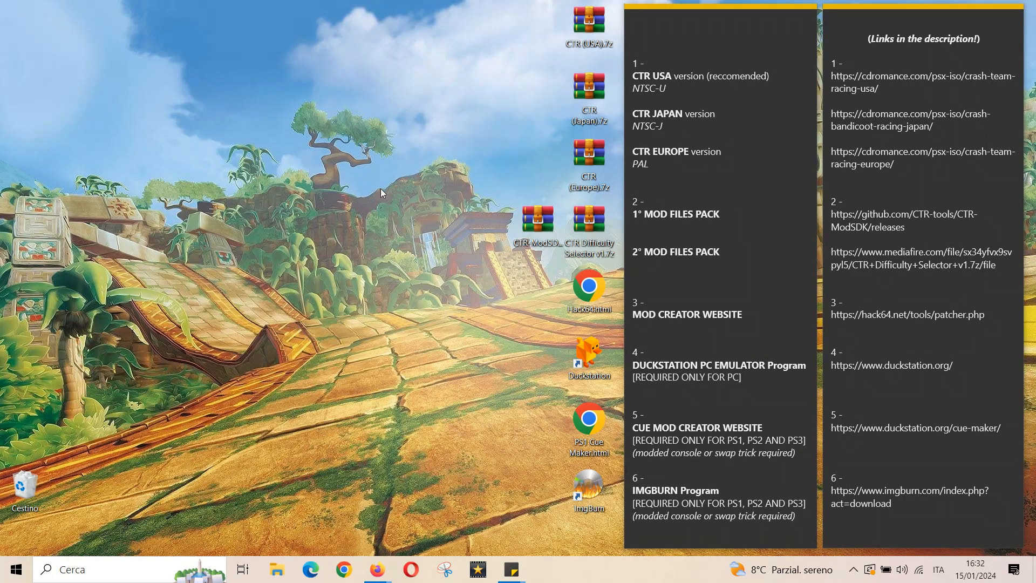
{"action": "mouse_move", "coordinate": [359, 188]}
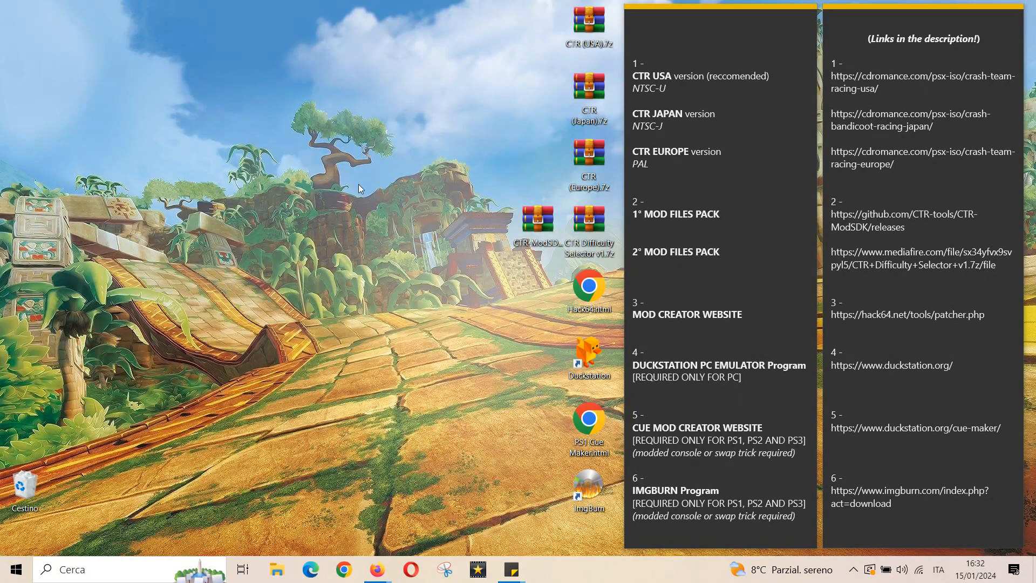
{"action": "mouse_move", "coordinate": [351, 196]}
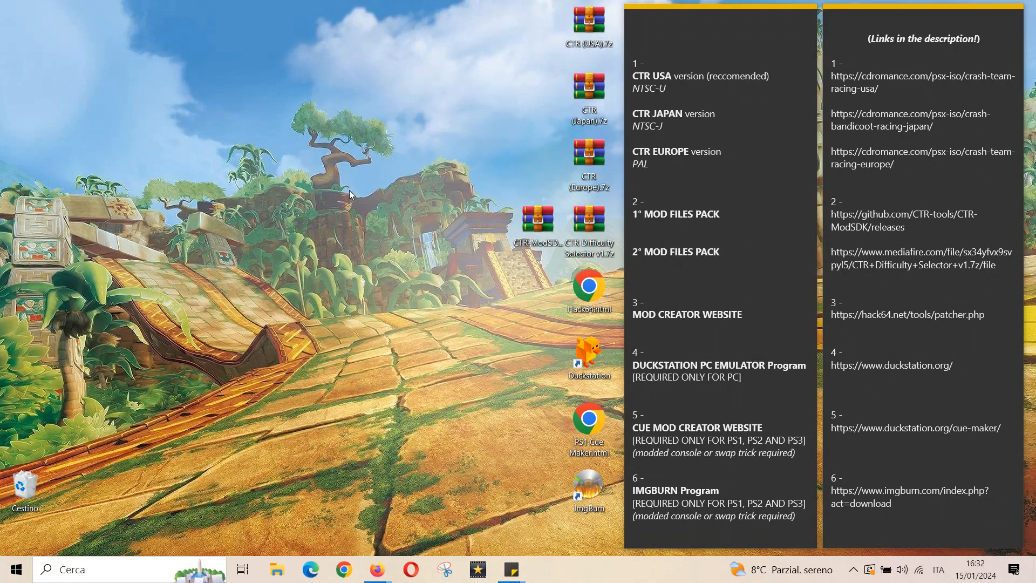
{"action": "mouse_move", "coordinate": [351, 169]}
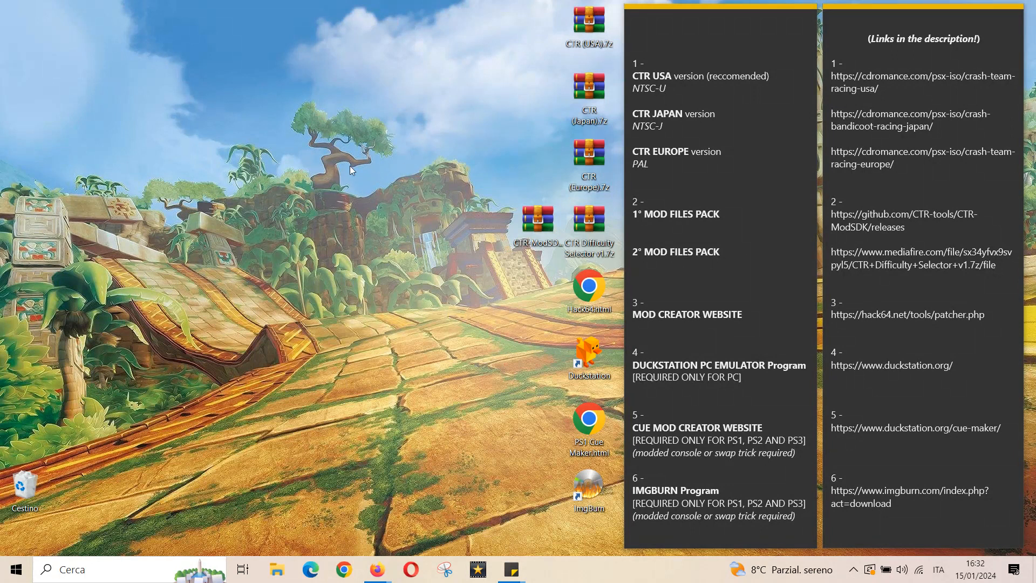
{"action": "mouse_move", "coordinate": [353, 184]}
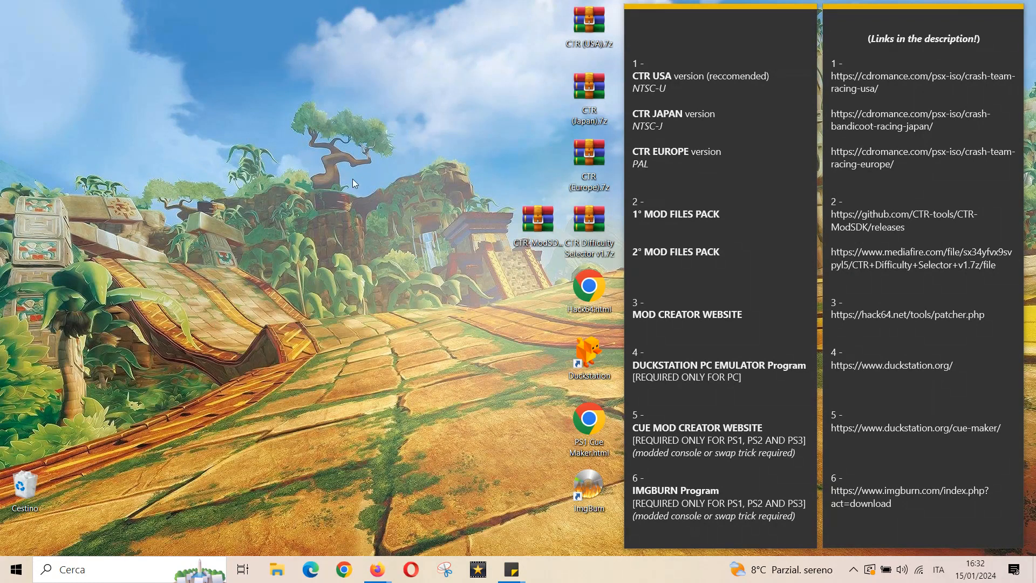
{"action": "mouse_move", "coordinate": [355, 164]}
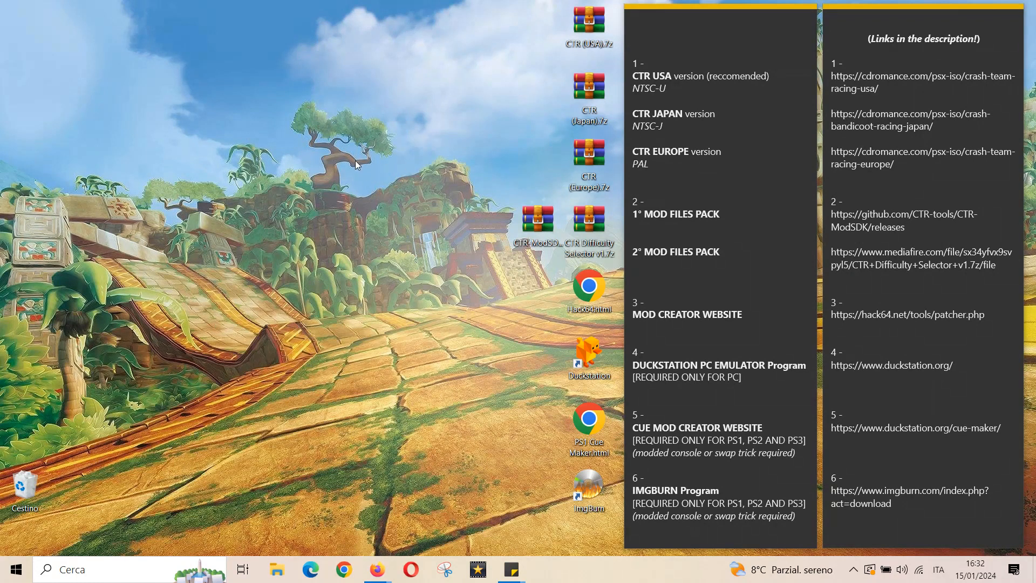
{"action": "mouse_move", "coordinate": [354, 150]}
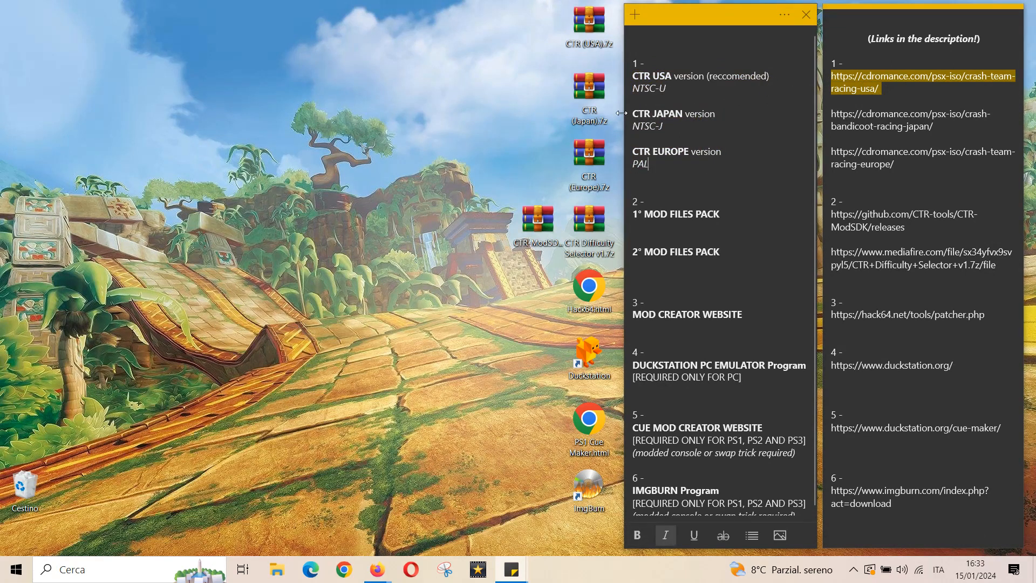
Review the download links in the sticky notes, highlighting the second mod pack link.
{"action": "right_click", "coordinate": [587, 22]}
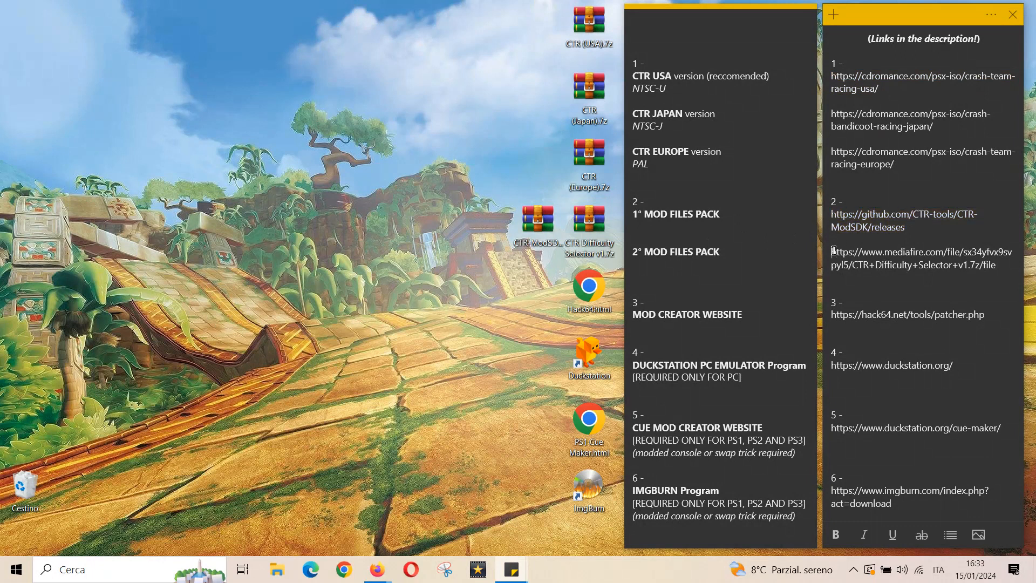
{"action": "double_click", "coordinate": [916, 258]}
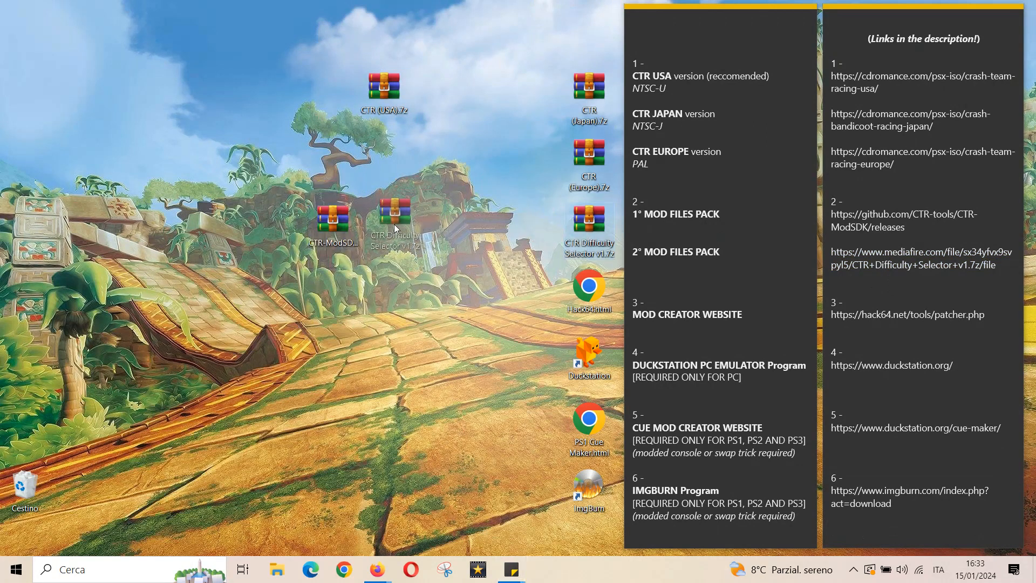
Extract the CTR (USA) game archive into its own folder with WinRAR.
{"action": "right_click", "coordinate": [382, 88]}
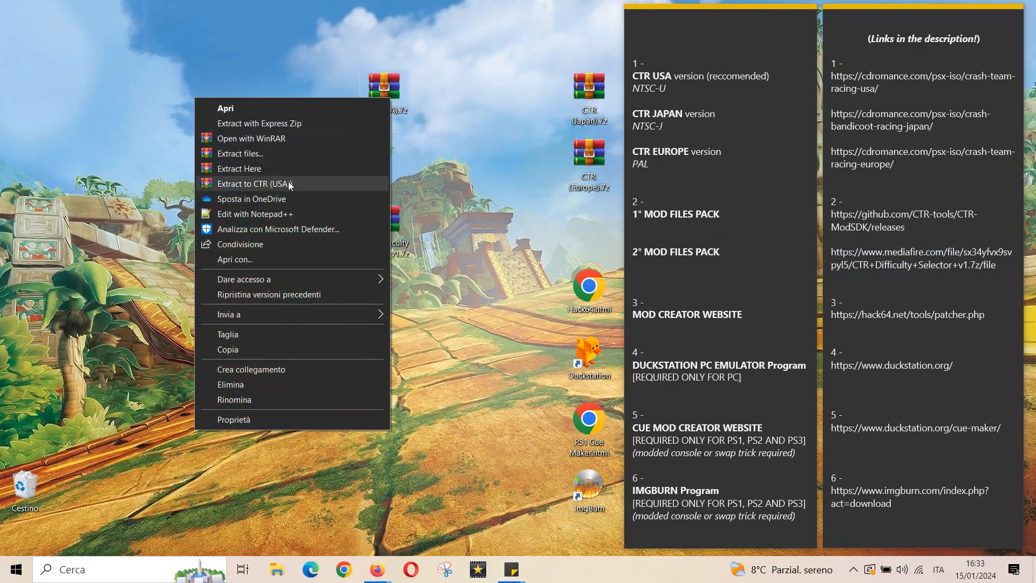
{"action": "left_click", "coordinate": [257, 183]}
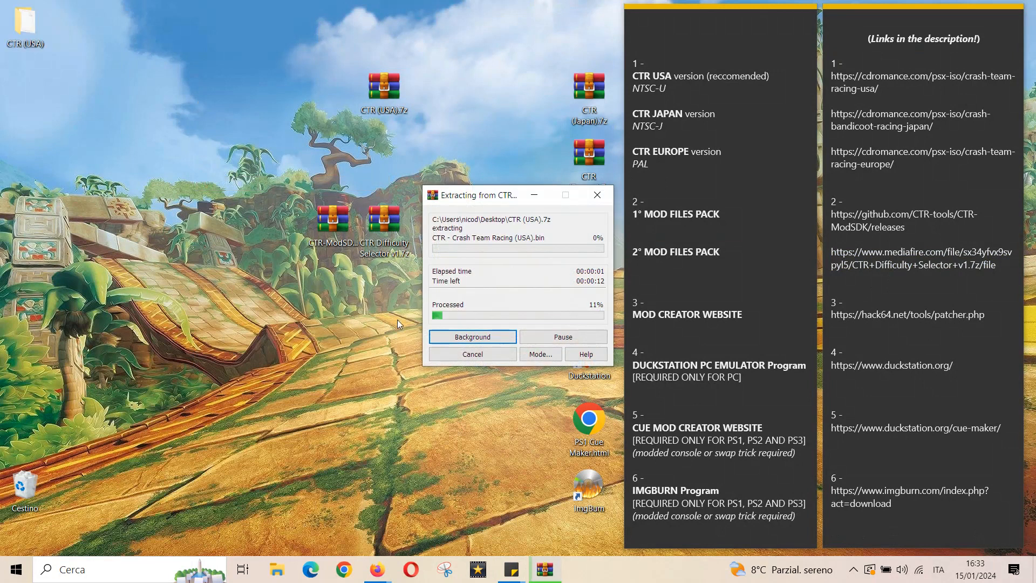
{"action": "mouse_move", "coordinate": [306, 317]}
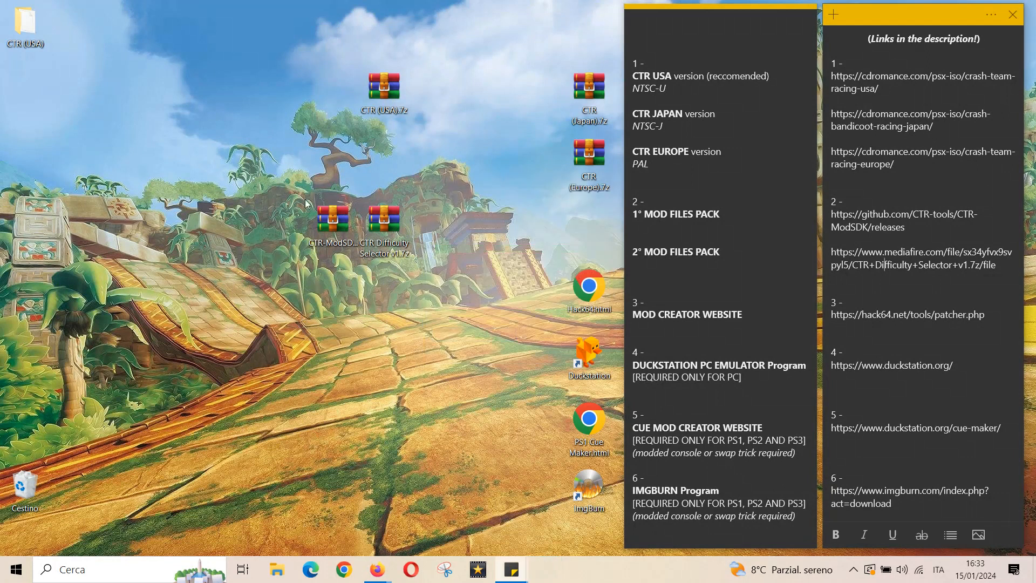
{"action": "double_click", "coordinate": [344, 220]}
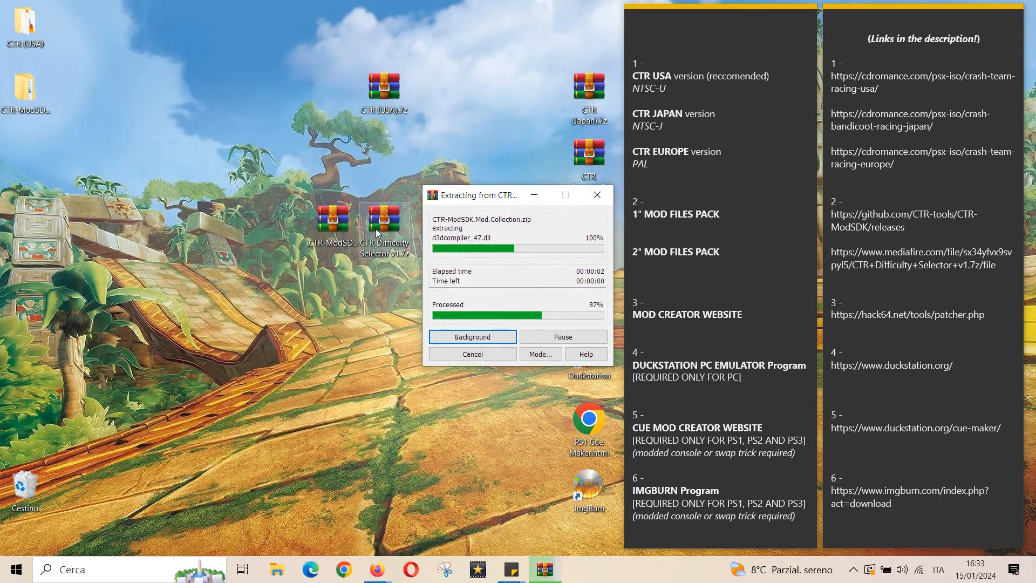
Extract the difficulty selector archive and move the extracted folders toward the desktop centre.
{"action": "right_click", "coordinate": [382, 229]}
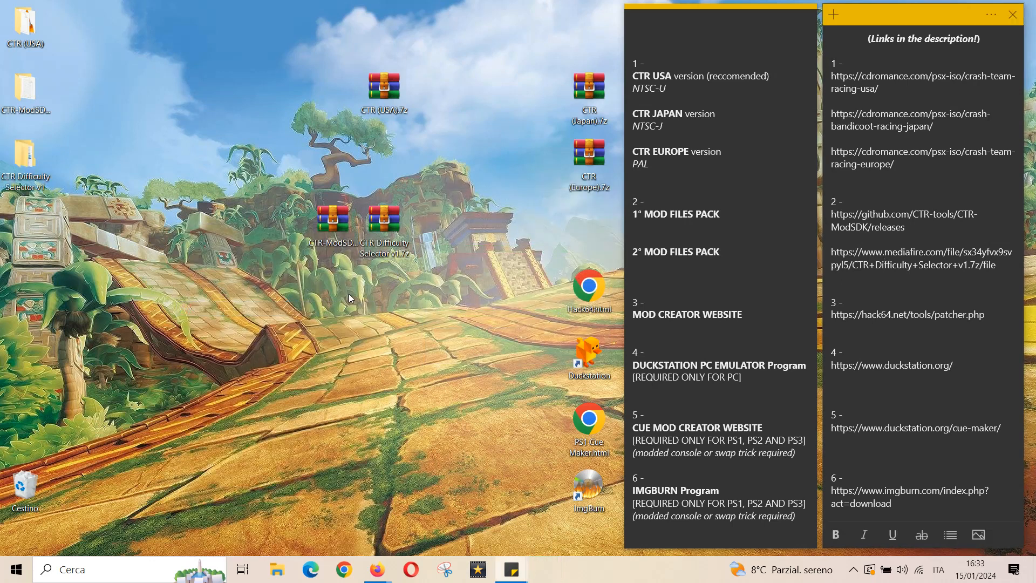
{"action": "left_click_drag", "start_coordinate": [334, 234], "coordinate": [522, 234]}
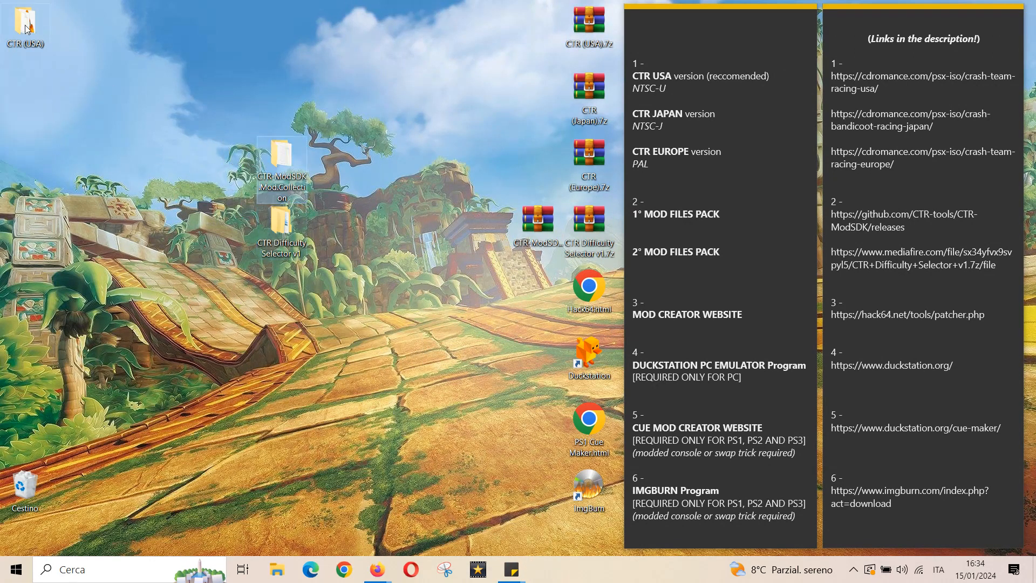
Inspect the CTR (USA) folder's .bin and .cue files, then close it.
{"action": "double_click", "coordinate": [26, 26]}
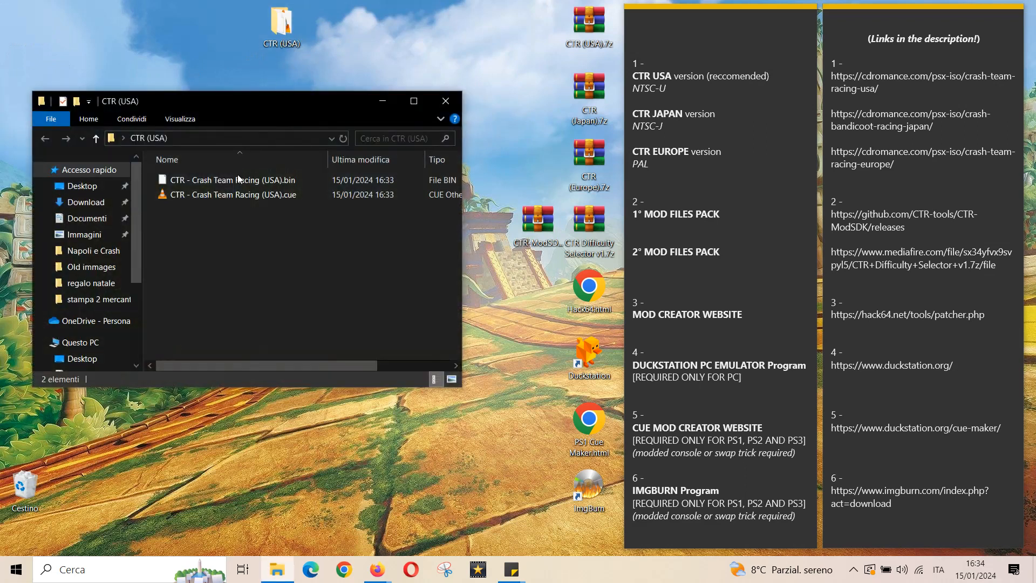
{"action": "left_click", "coordinate": [231, 181]}
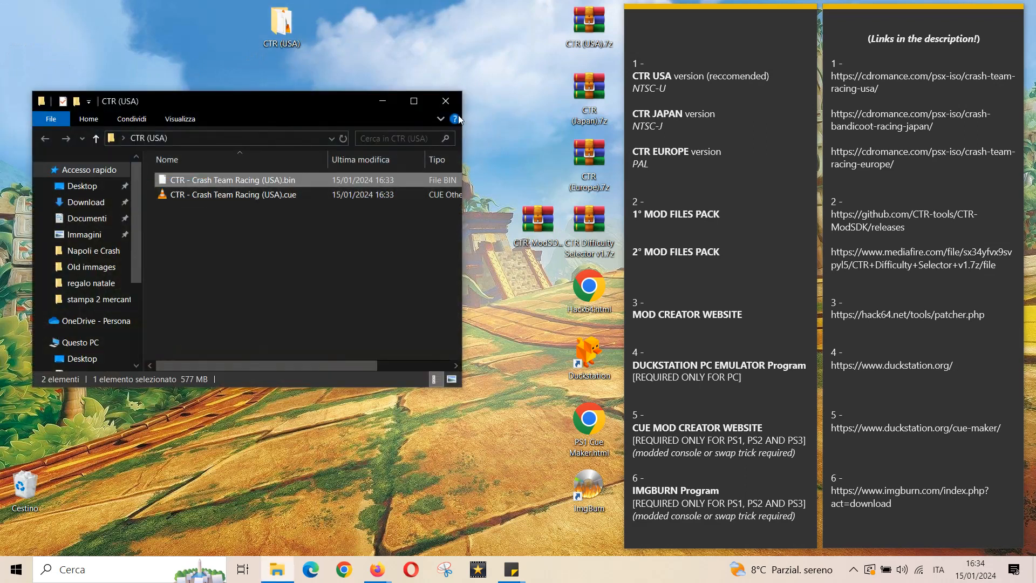
{"action": "left_click", "coordinate": [446, 101]}
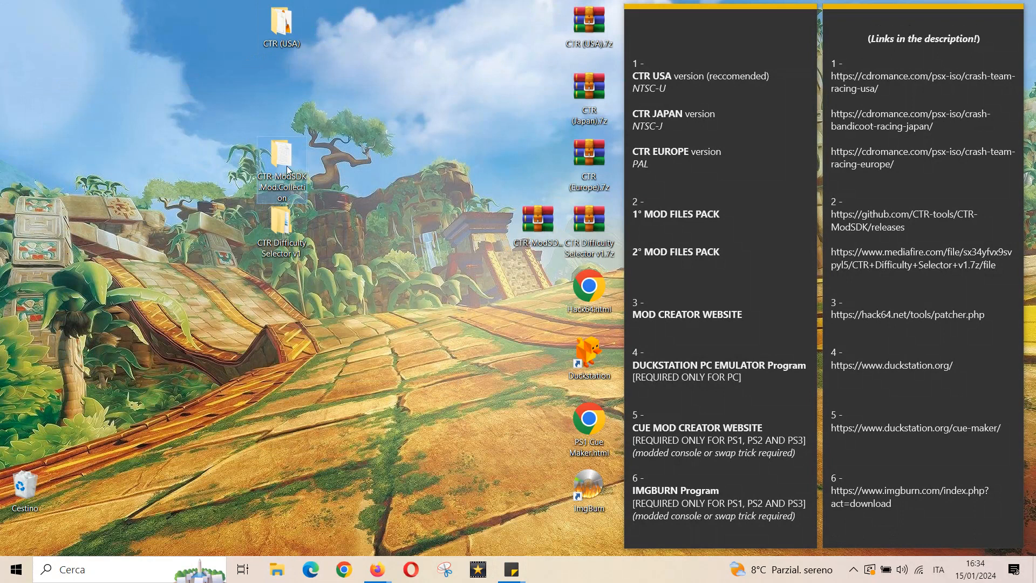
Browse the CTR-ModSDK.Mod.Collection's ModPacks and Modules folders.
{"action": "double_click", "coordinate": [281, 159]}
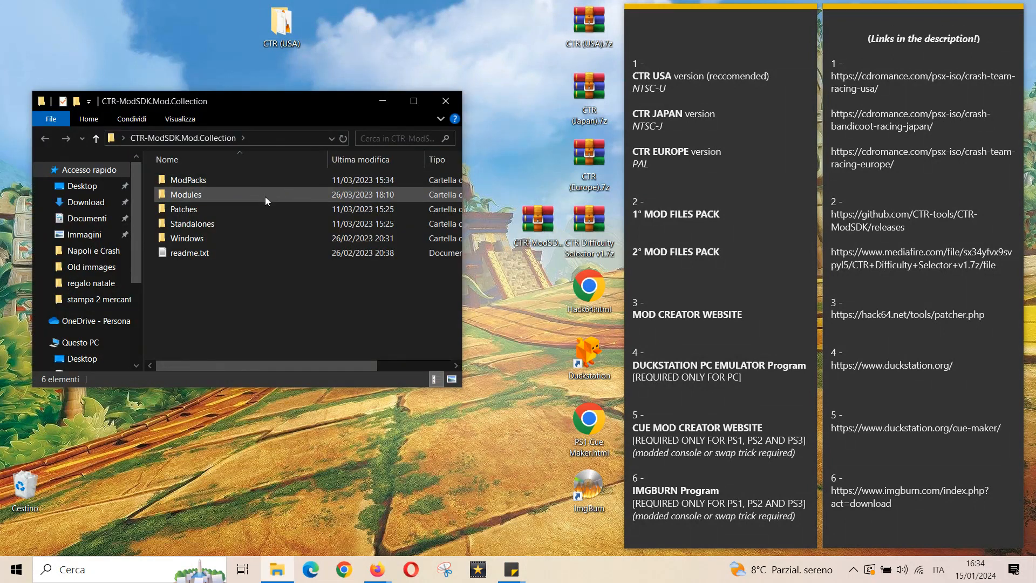
{"action": "double_click", "coordinate": [187, 179]}
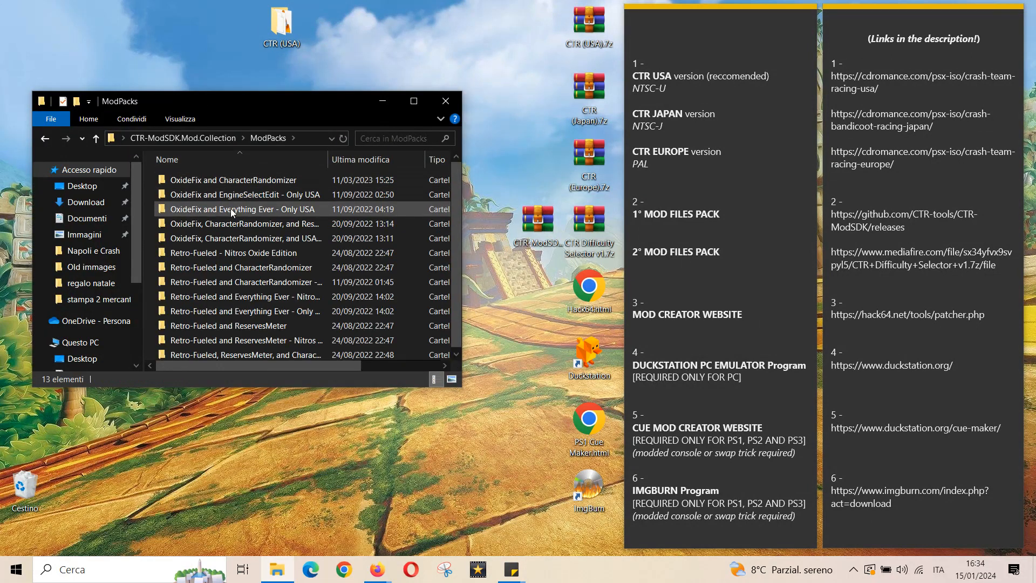
{"action": "mouse_move", "coordinate": [241, 309]}
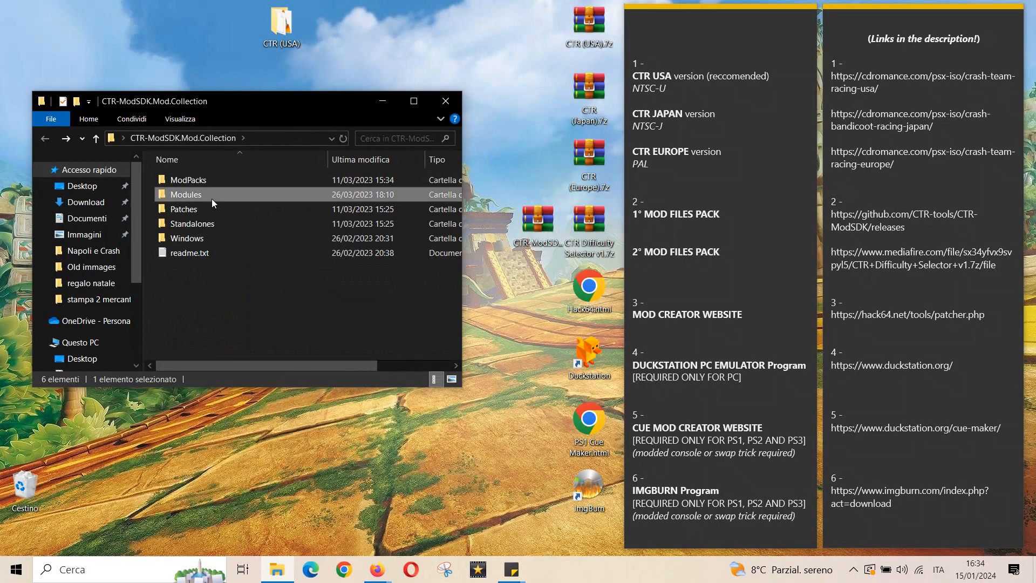
{"action": "double_click", "coordinate": [188, 193]}
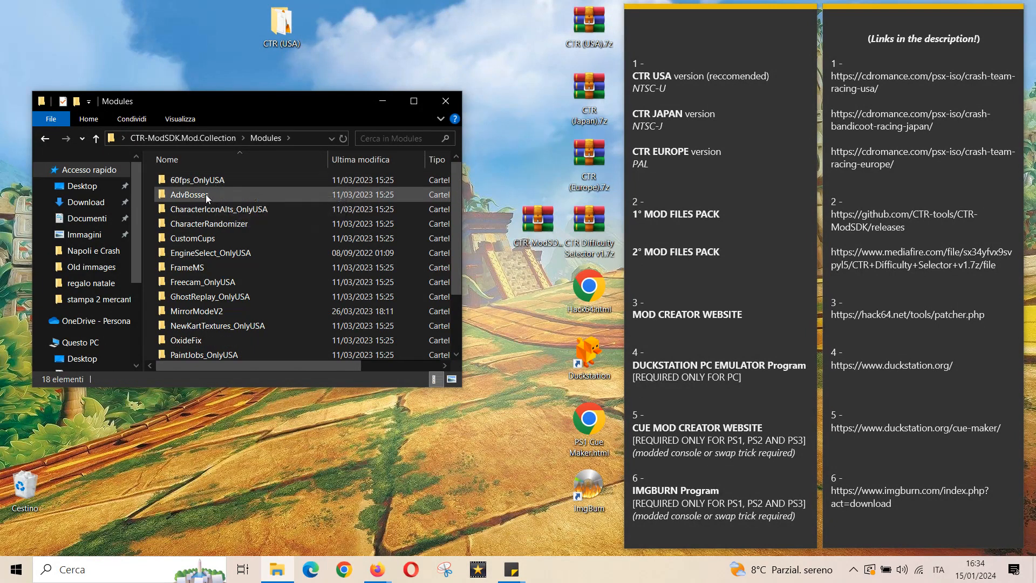
{"action": "scroll", "scroll_direction": "down", "scroll_amount": 3}
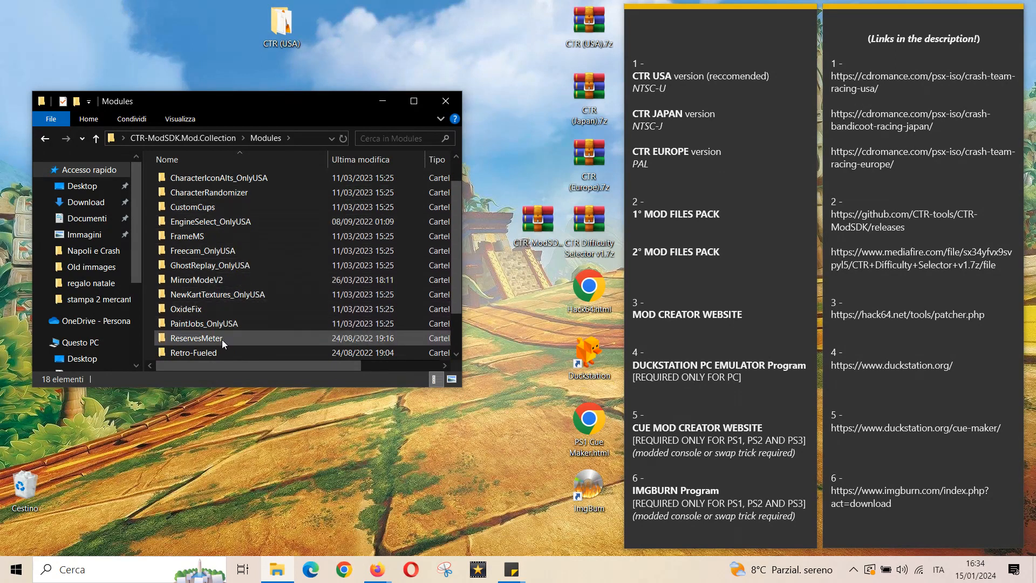
{"action": "scroll", "scroll_direction": "down", "scroll_amount": 3}
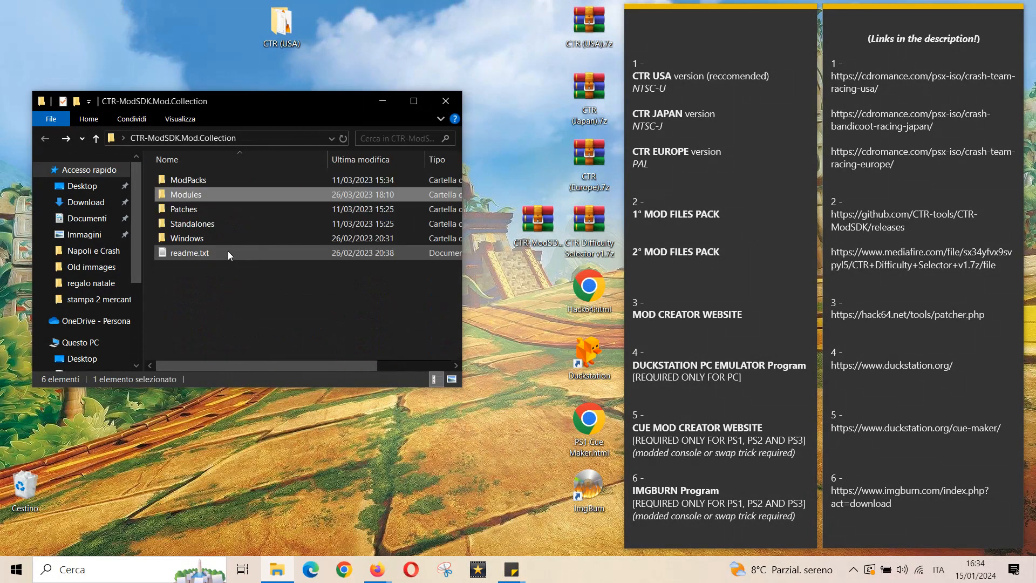
Review the Patches and Standalones folders of the mod collection.
{"action": "double_click", "coordinate": [184, 209]}
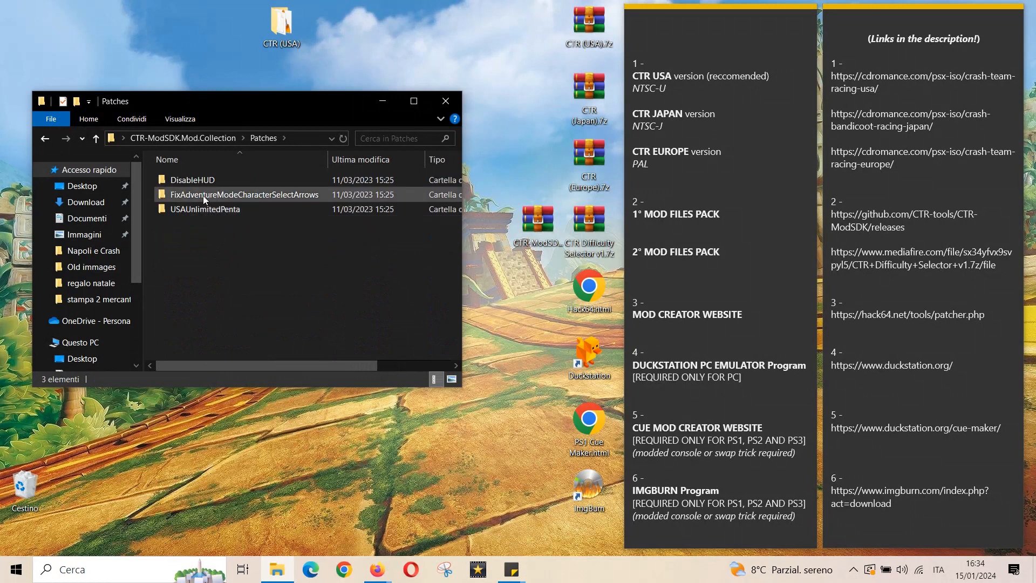
{"action": "mouse_move", "coordinate": [205, 209]}
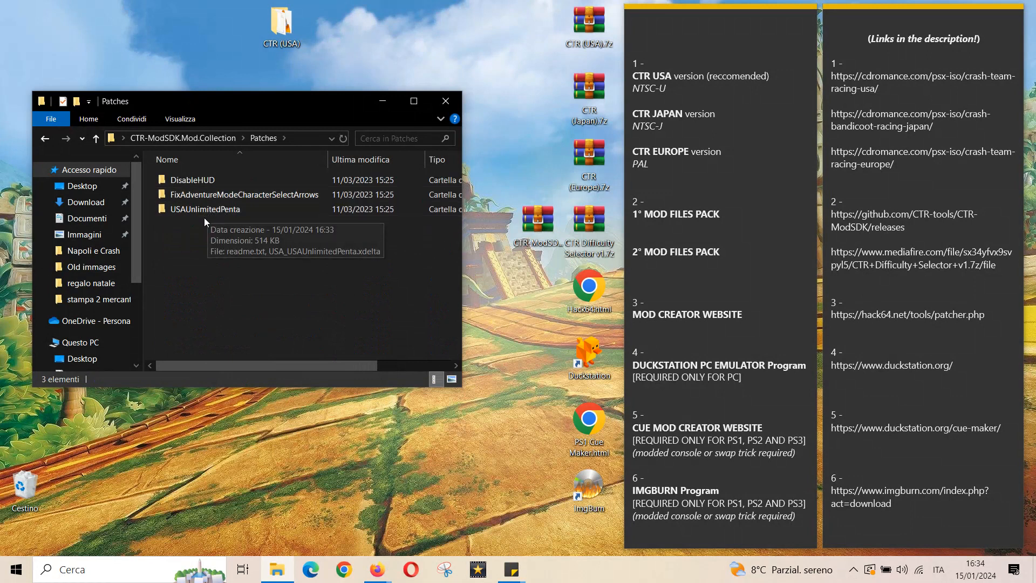
{"action": "left_click", "coordinate": [95, 138]}
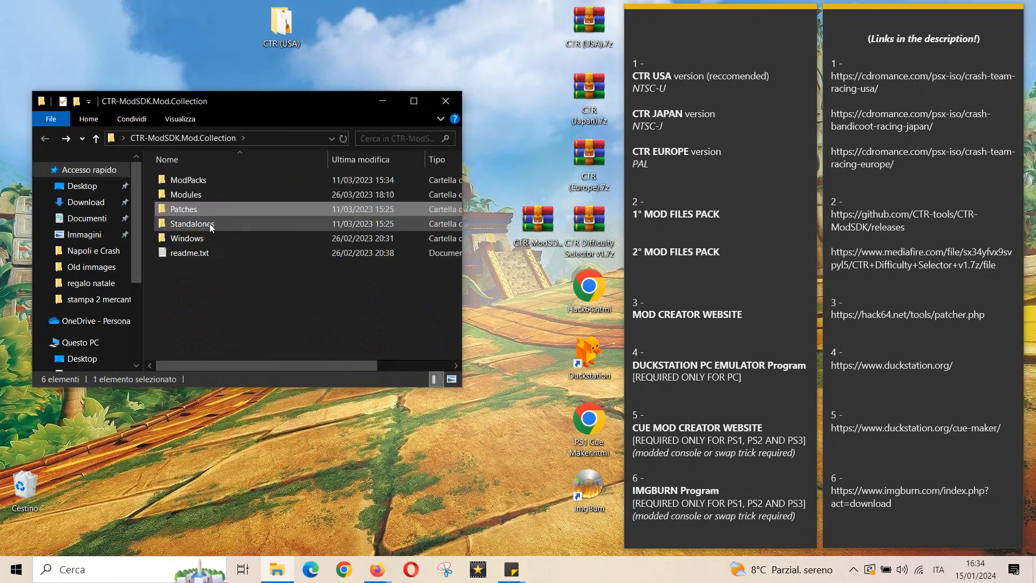
{"action": "double_click", "coordinate": [191, 224]}
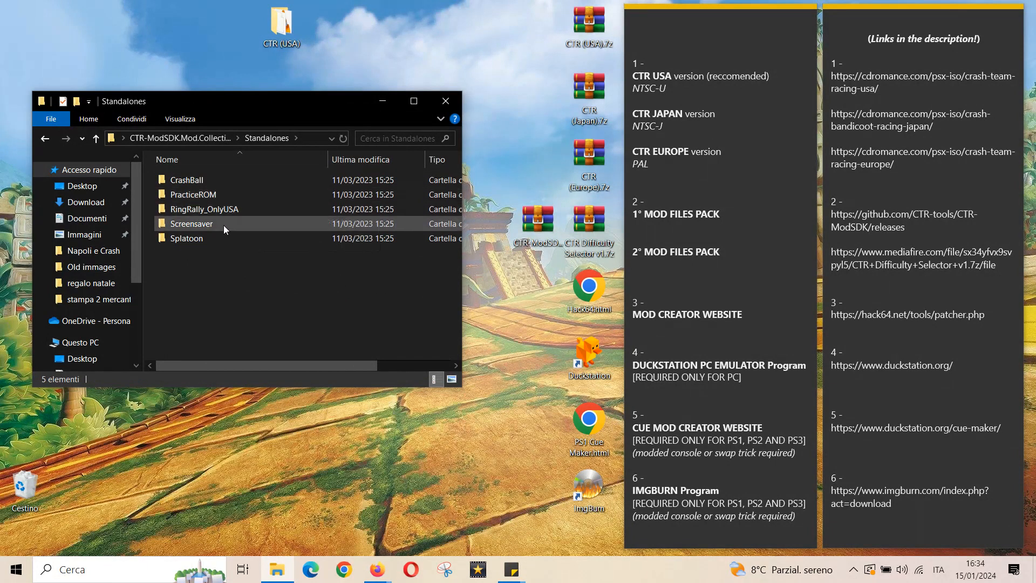
{"action": "left_click", "coordinate": [96, 138]}
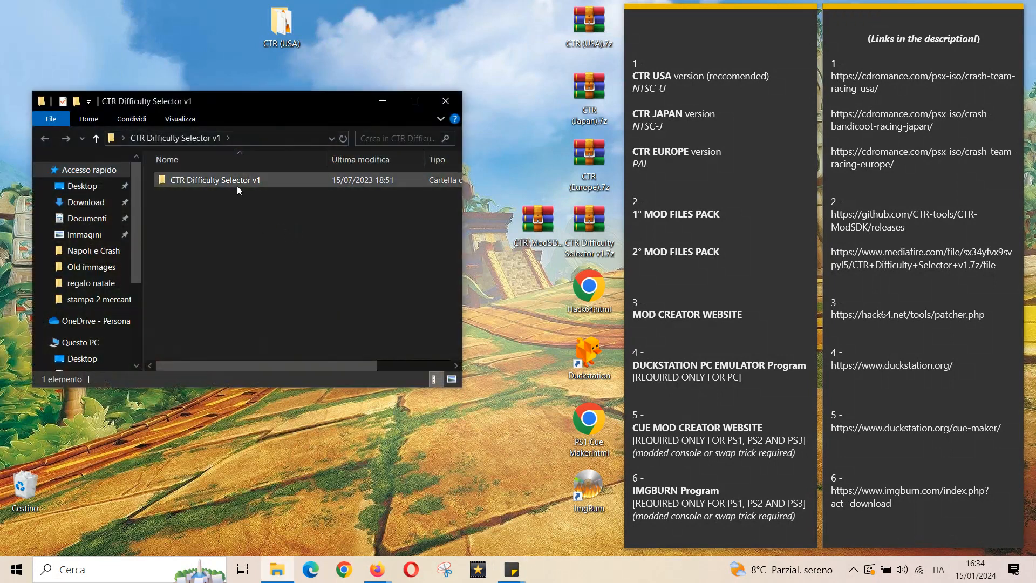
View the CTR Difficulty Selector v1 xdelta files, then launch the Hack64 Web Patcher page.
{"action": "double_click", "coordinate": [213, 179]}
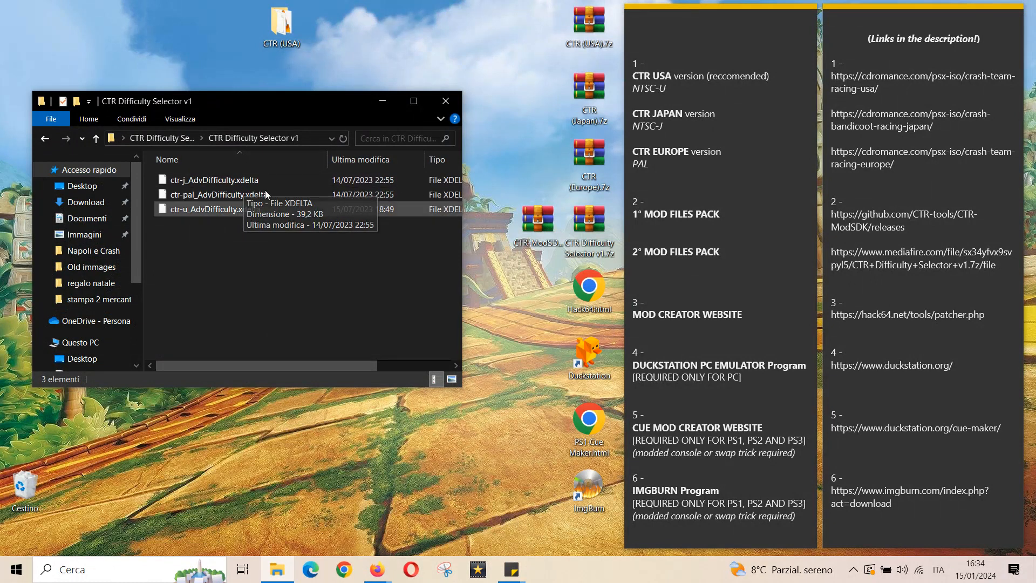
{"action": "mouse_move", "coordinate": [267, 245]}
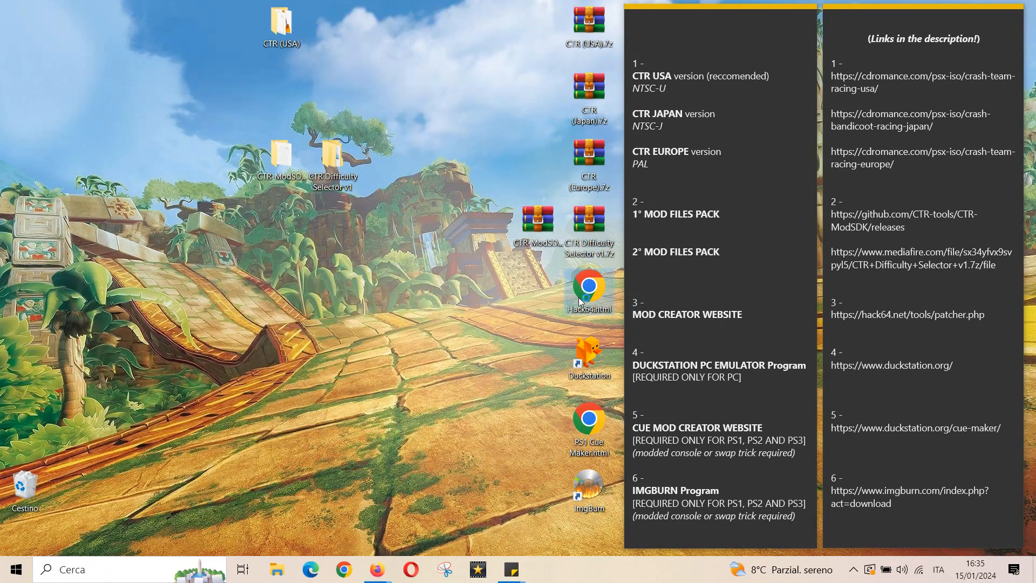
{"action": "double_click", "coordinate": [588, 287]}
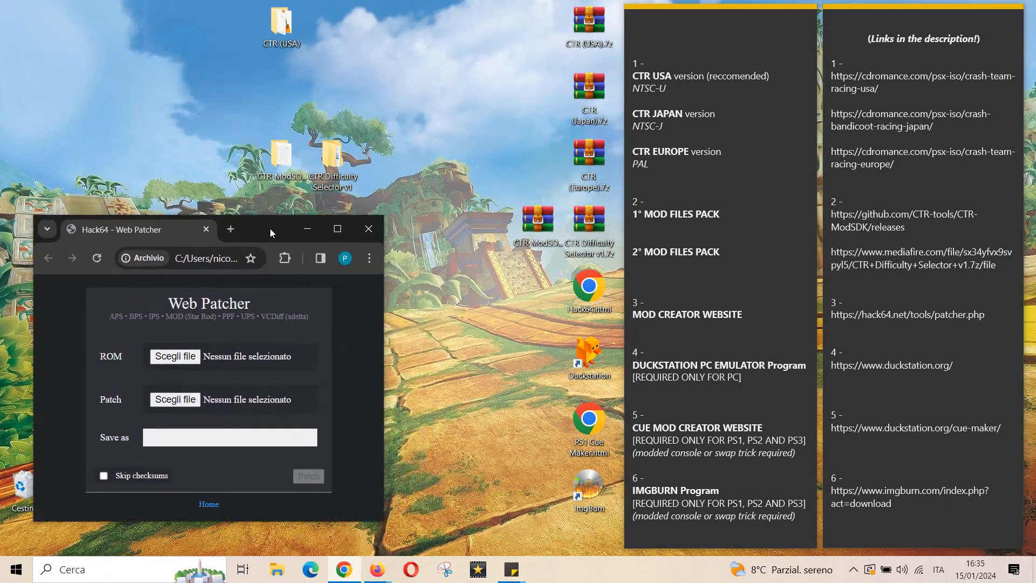
Bring up the CTR mod collection folder beside the patcher with the USA .bin loaded as ROM.
{"action": "double_click", "coordinate": [280, 19]}
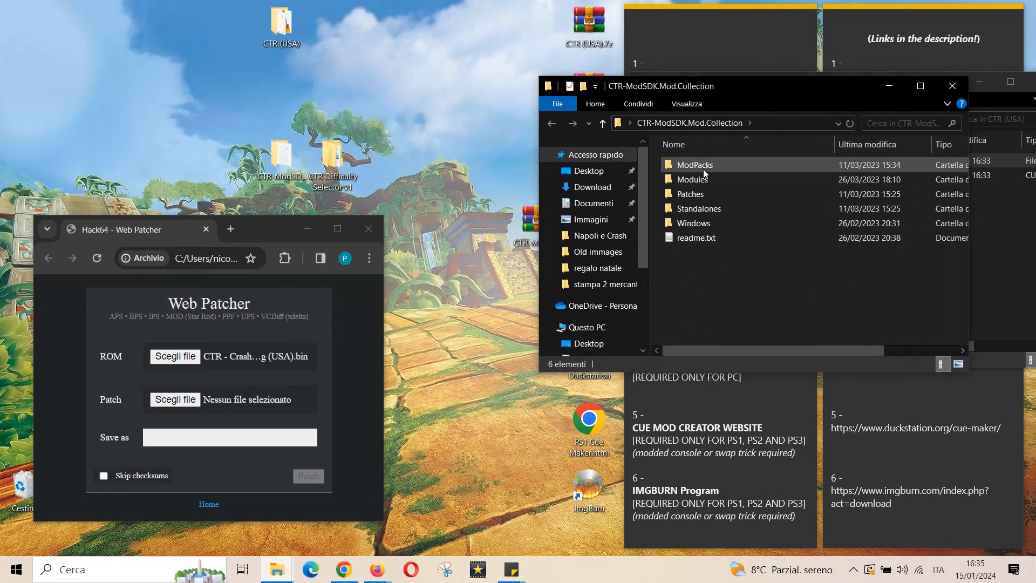
{"action": "mouse_move", "coordinate": [698, 171]}
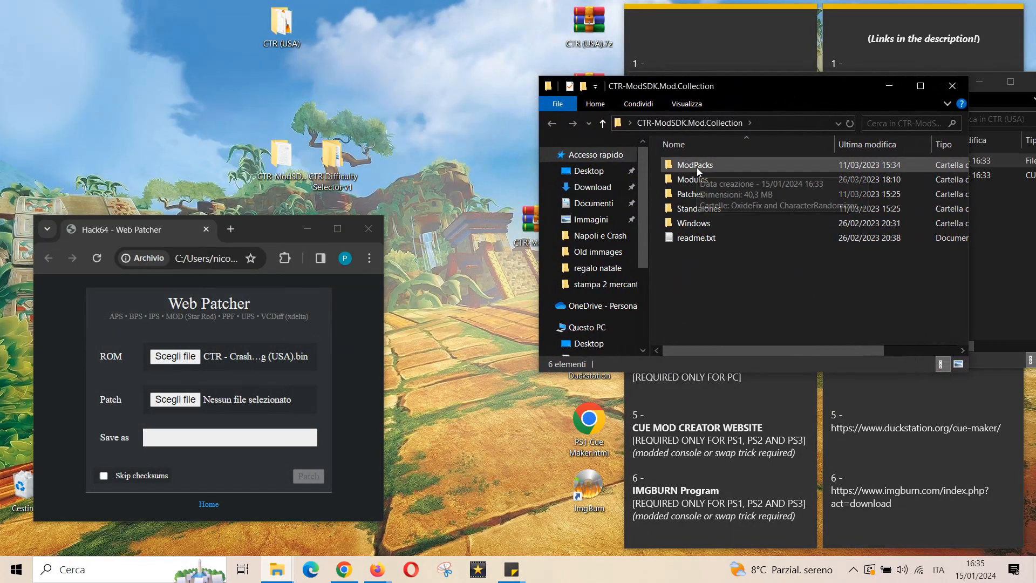
Load the Retro-Fueled and Everything Ever Nitros Oxide Edition .xdelta as the patch.
{"action": "double_click", "coordinate": [694, 164]}
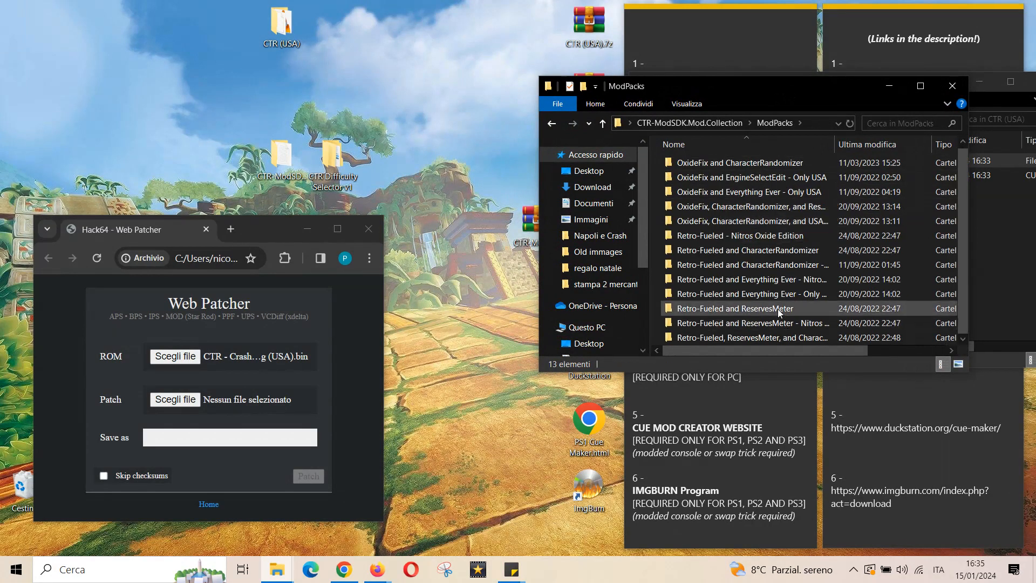
{"action": "mouse_move", "coordinate": [747, 278]}
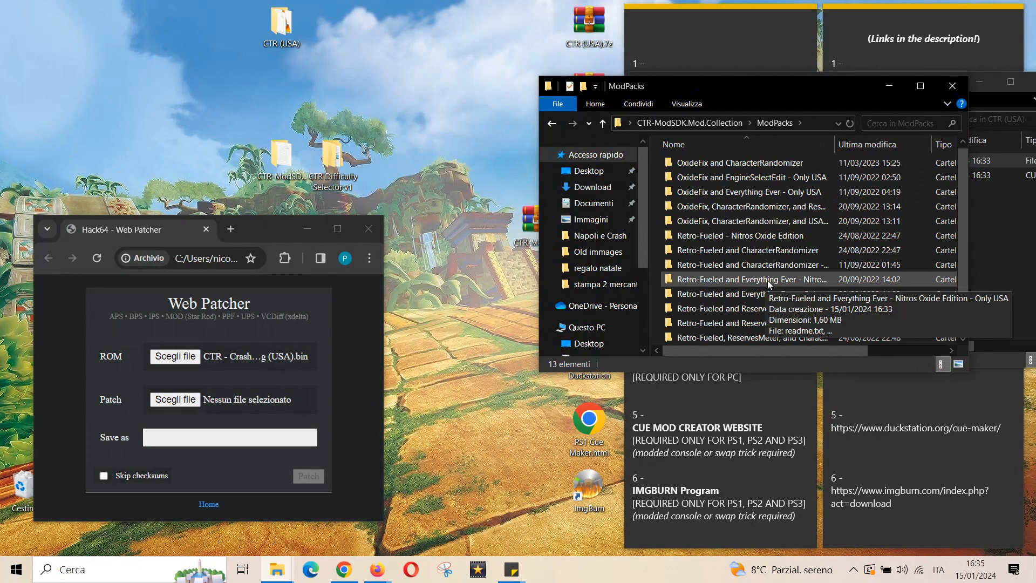
{"action": "double_click", "coordinate": [749, 278]}
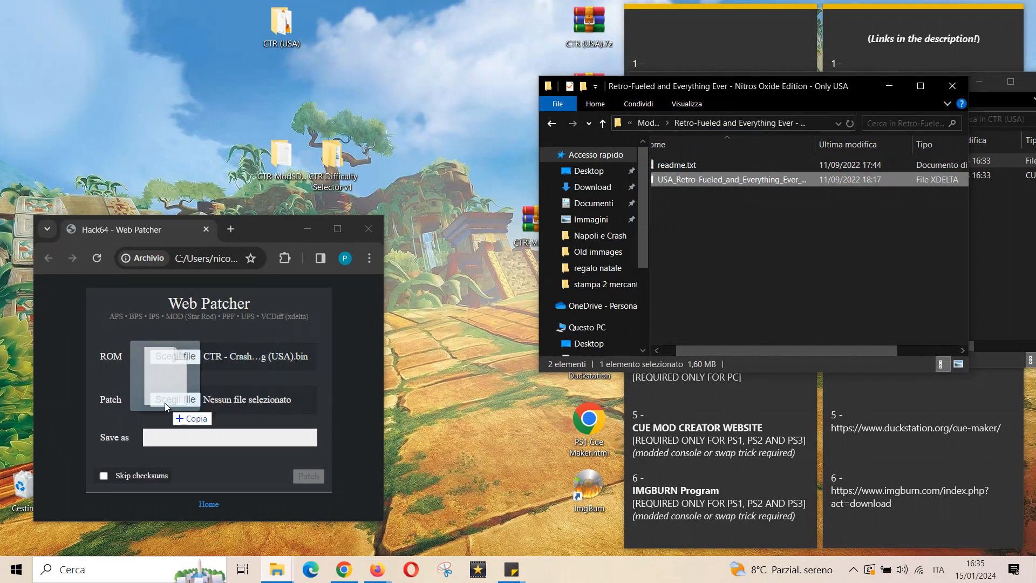
{"action": "left_click", "coordinate": [175, 400]}
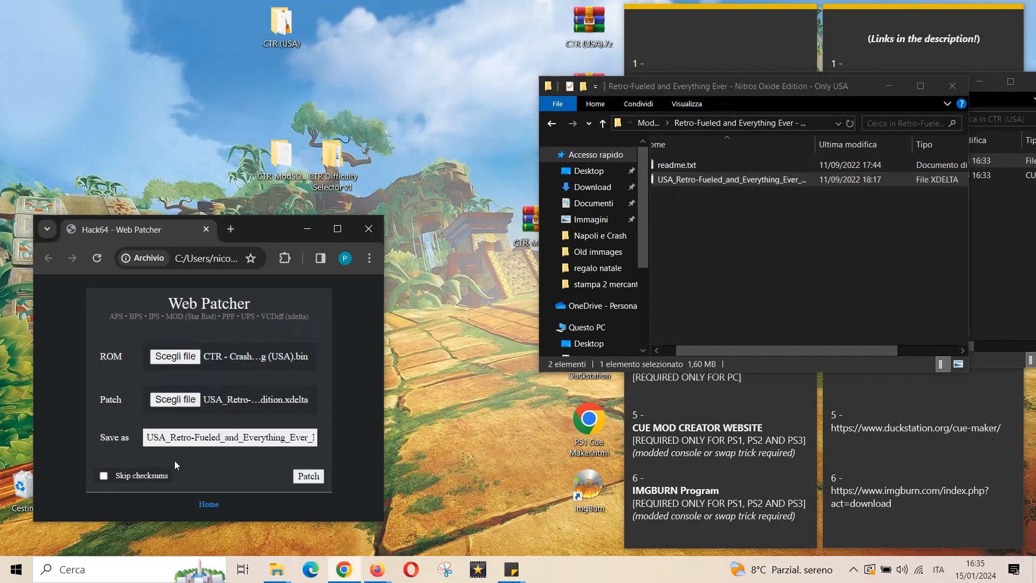
Enable Skip checksums and start patching the ROM.
{"action": "left_click", "coordinate": [104, 476]}
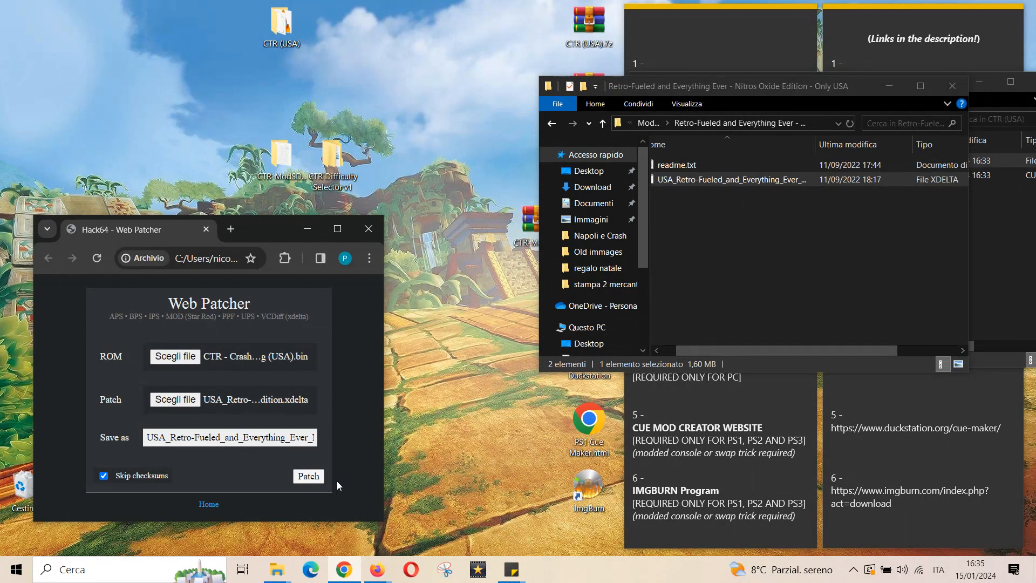
{"action": "left_click", "coordinate": [308, 476]}
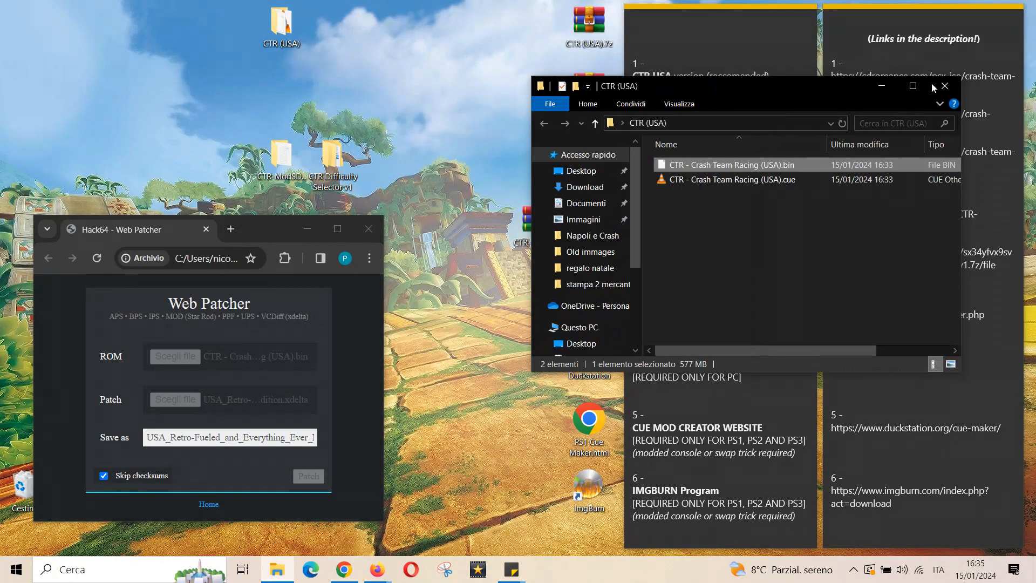
Close the CTR (USA) folder and wait for the 577 MB patched .bin to download.
{"action": "left_click", "coordinate": [944, 86]}
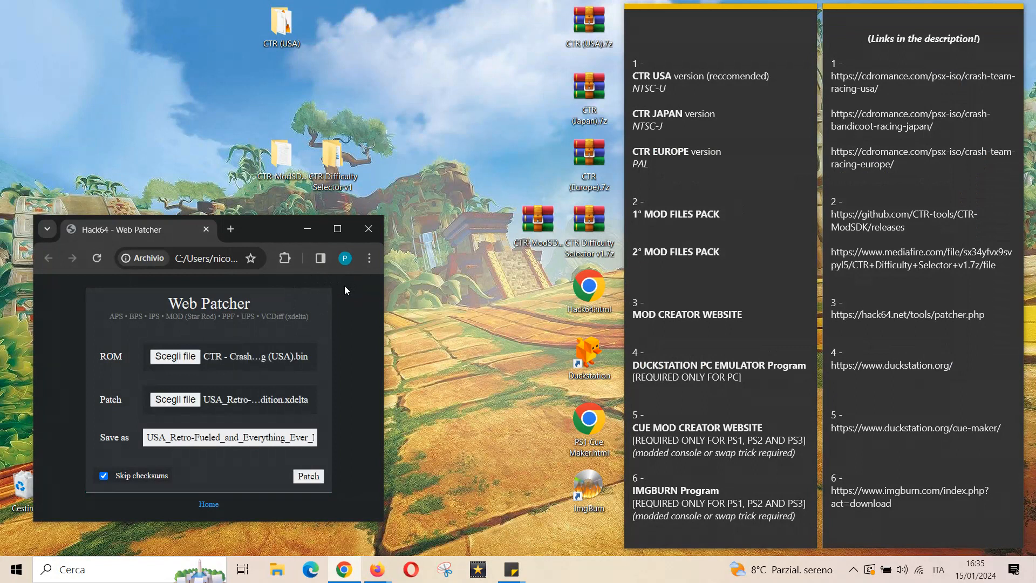
{"action": "left_click", "coordinate": [296, 258]}
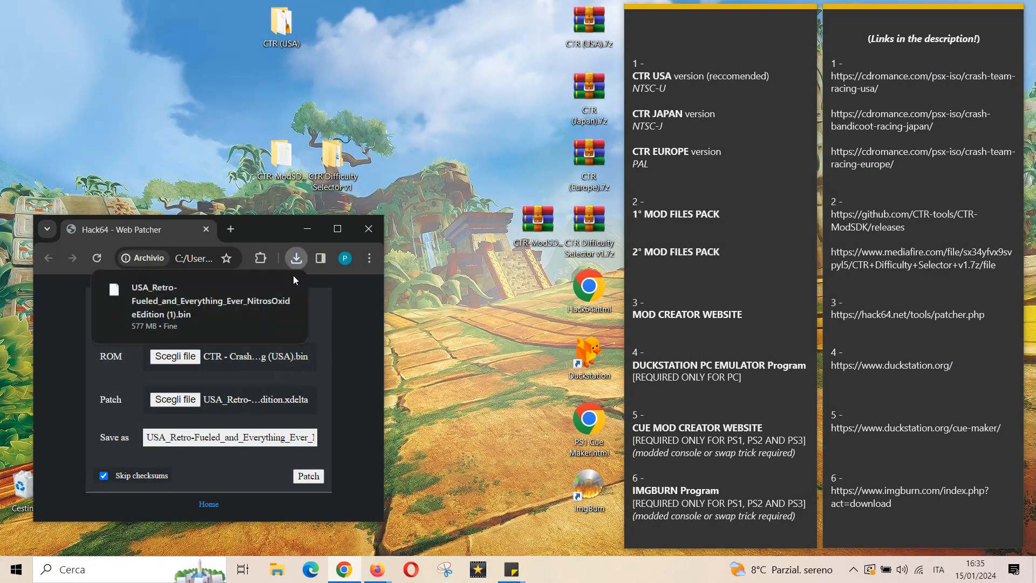
{"action": "mouse_move", "coordinate": [153, 305]}
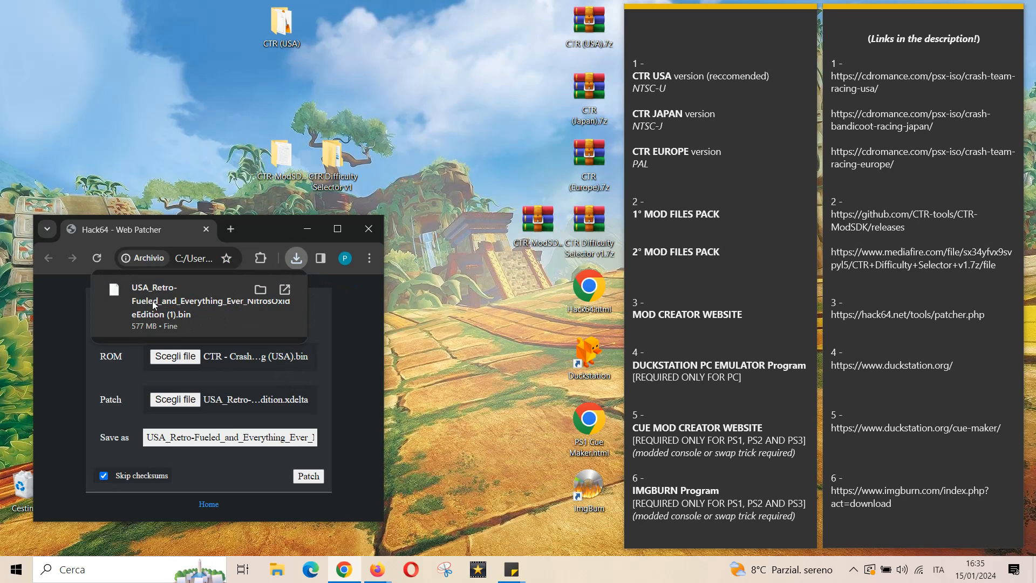
{"action": "mouse_move", "coordinate": [166, 326]}
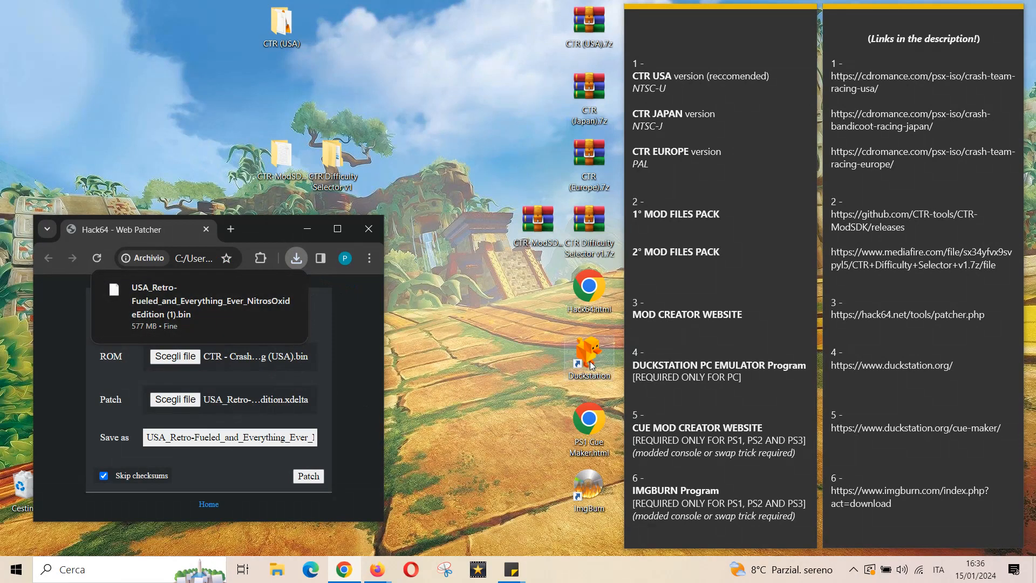
{"action": "mouse_move", "coordinate": [589, 364]}
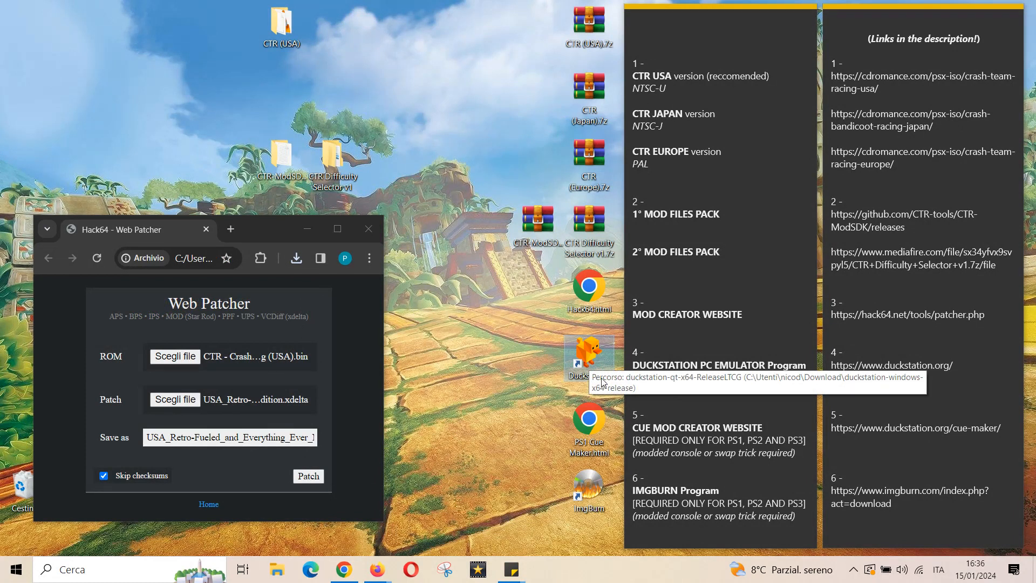
{"action": "mouse_move", "coordinate": [489, 370]}
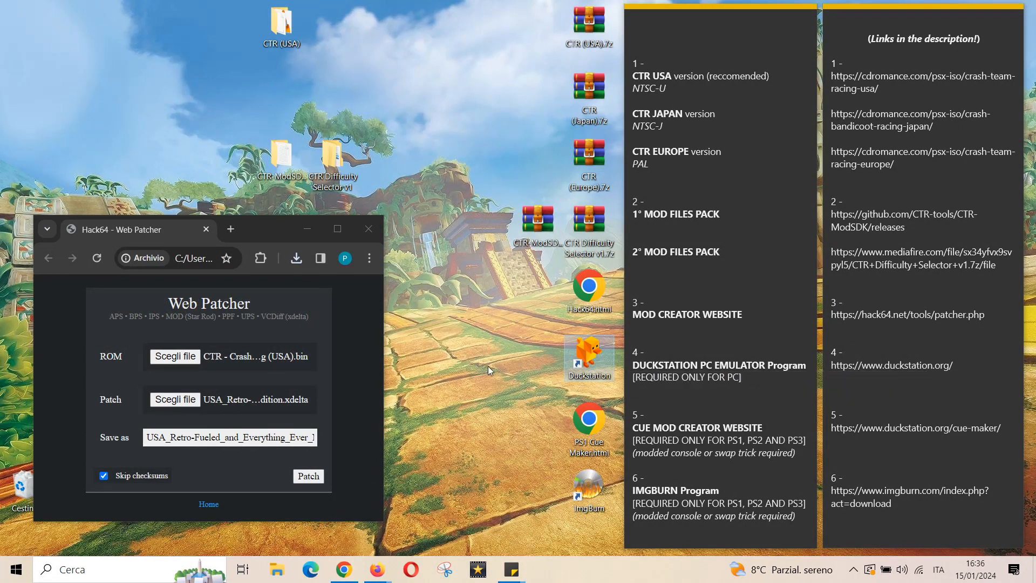
{"action": "mouse_move", "coordinate": [296, 258]}
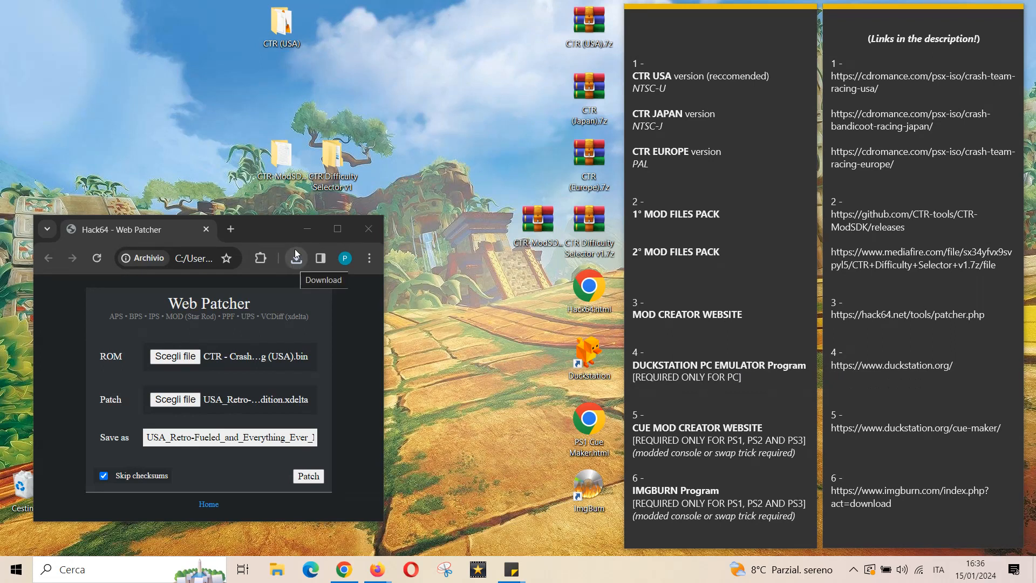
Locate the patched Retro-Fueled .bin in Downloads and move it onto the desktop.
{"action": "left_click", "coordinate": [296, 258]}
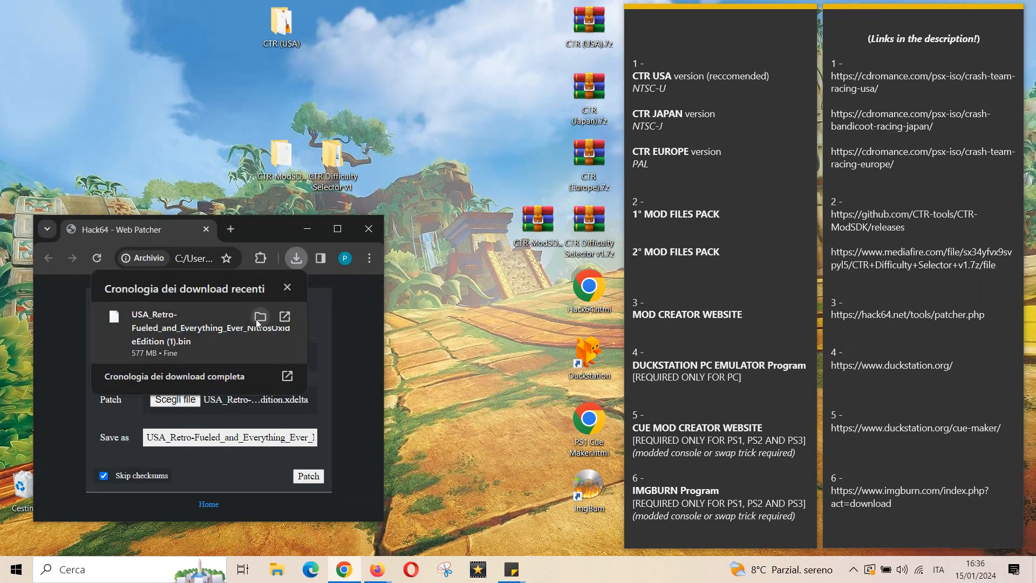
{"action": "left_click", "coordinate": [261, 317]}
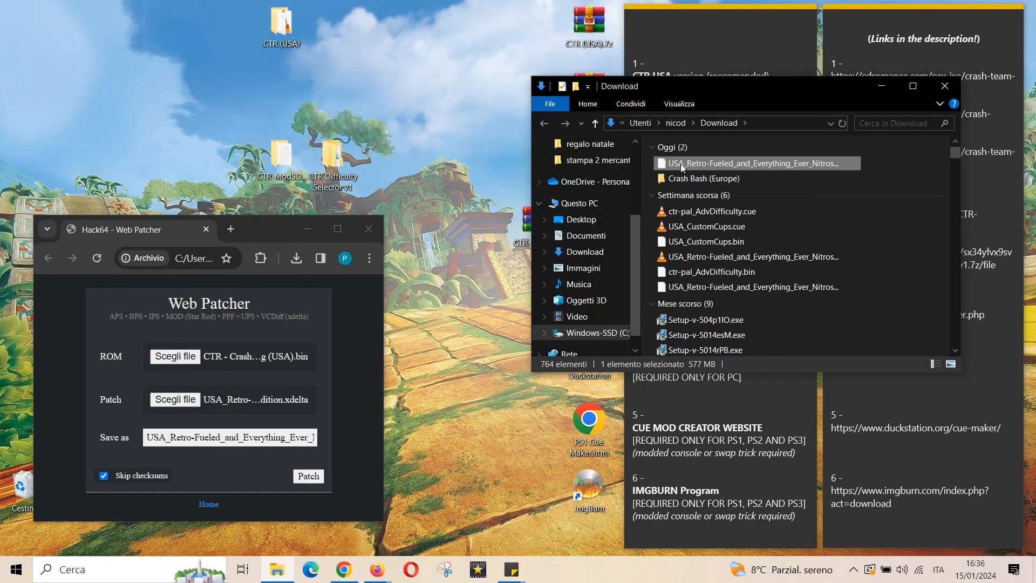
{"action": "right_click", "coordinate": [754, 163]}
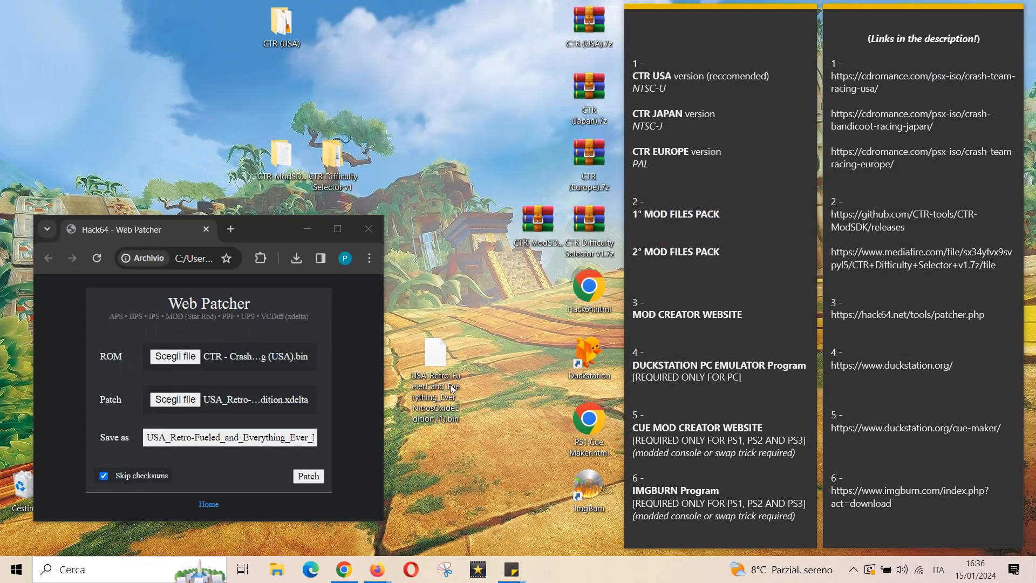
{"action": "left_click", "coordinate": [433, 354]}
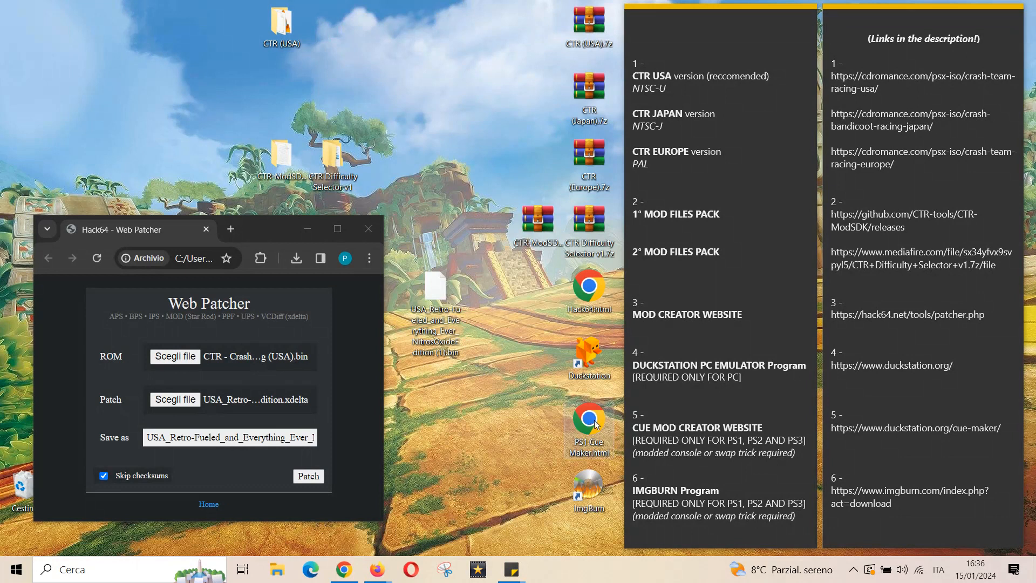
{"action": "mouse_move", "coordinate": [589, 424]}
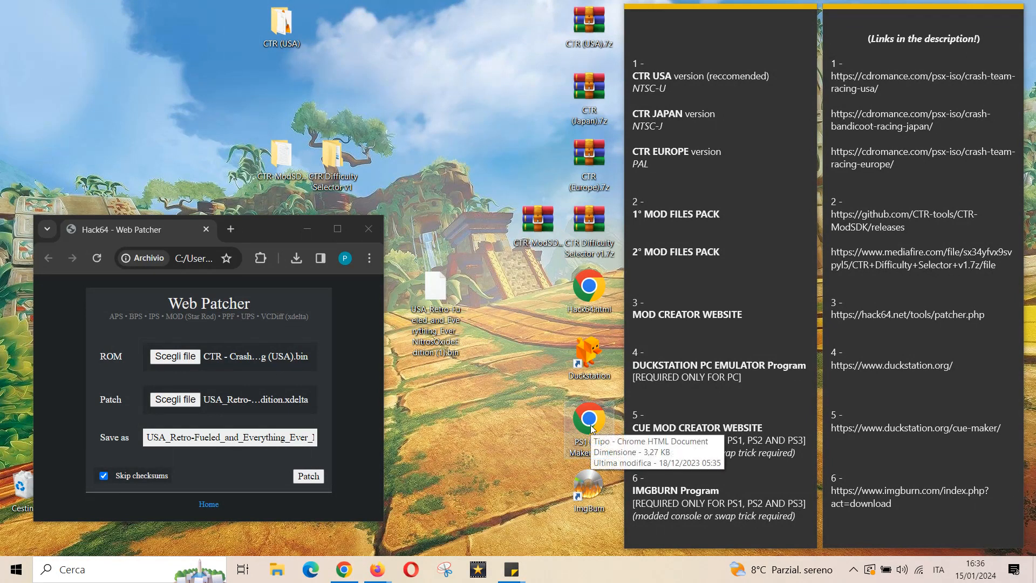
Generate the cue sheet for the patched .bin in DuckStation Cue Maker and download the .cue file.
{"action": "double_click", "coordinate": [590, 417]}
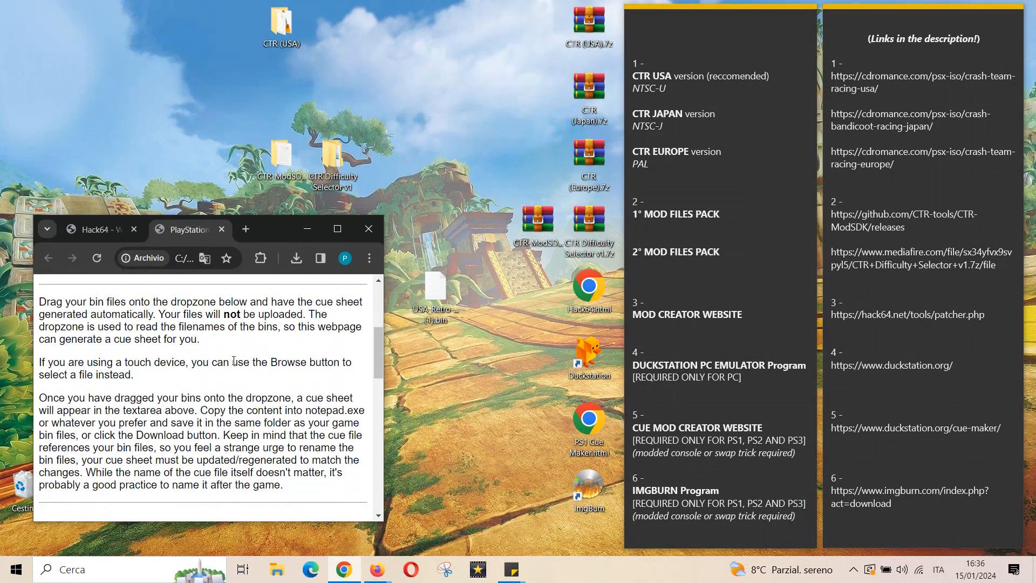
{"action": "scroll", "scroll_direction": "down", "scroll_amount": 3}
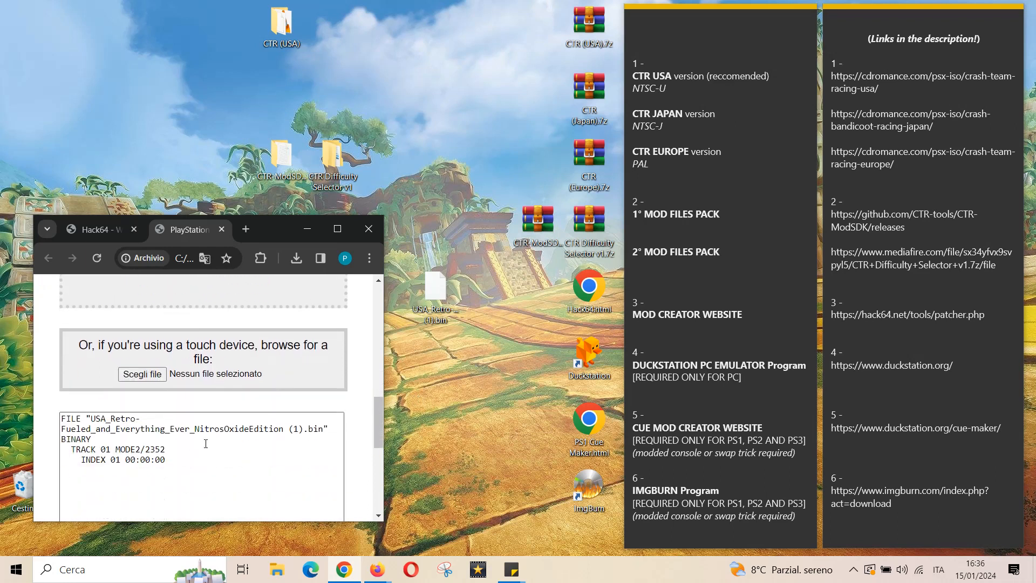
{"action": "scroll", "scroll_direction": "down", "scroll_amount": 3}
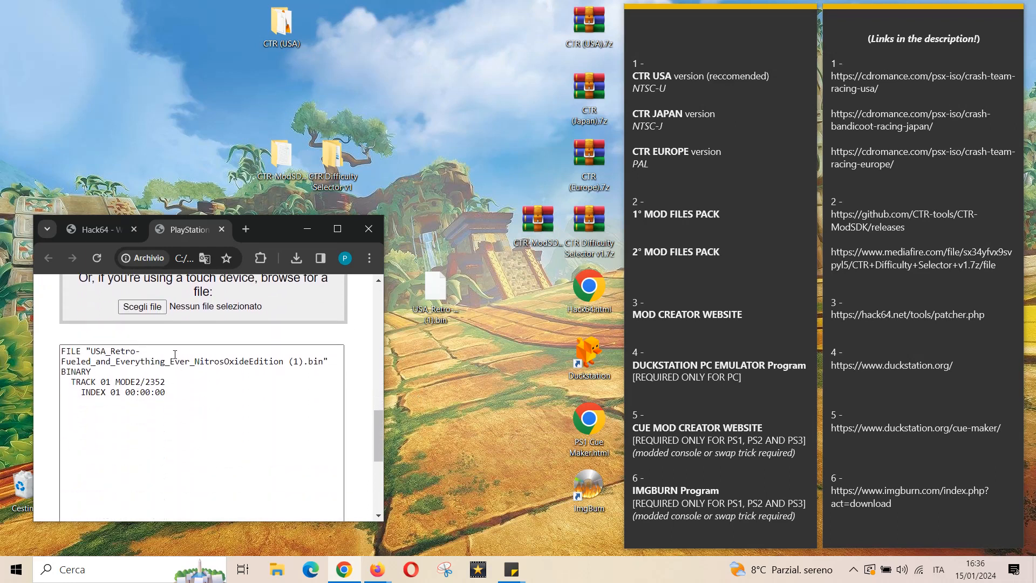
{"action": "scroll", "scroll_direction": "down", "scroll_amount": 3}
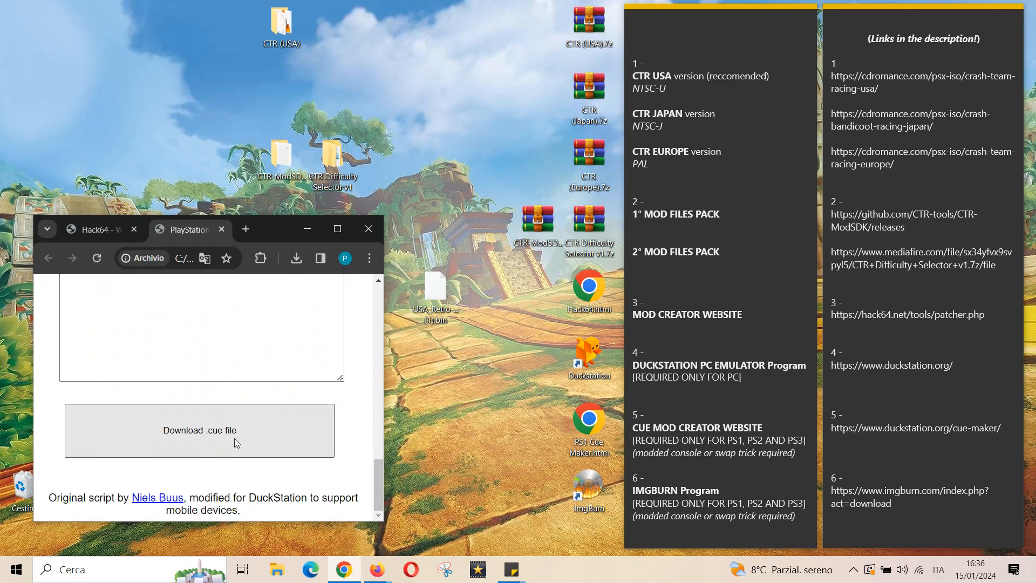
{"action": "left_click", "coordinate": [199, 431]}
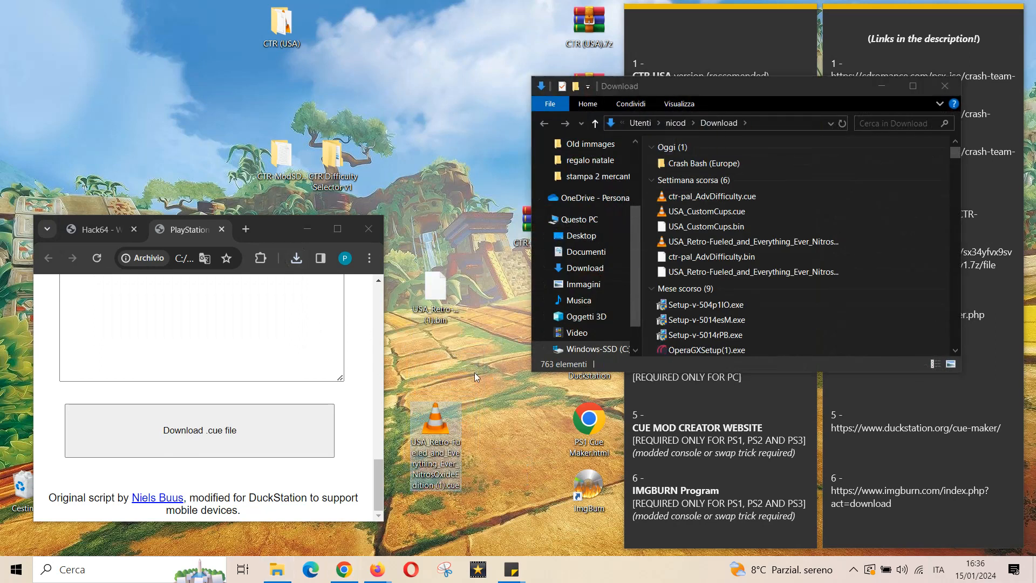
{"action": "left_click", "coordinate": [943, 86]}
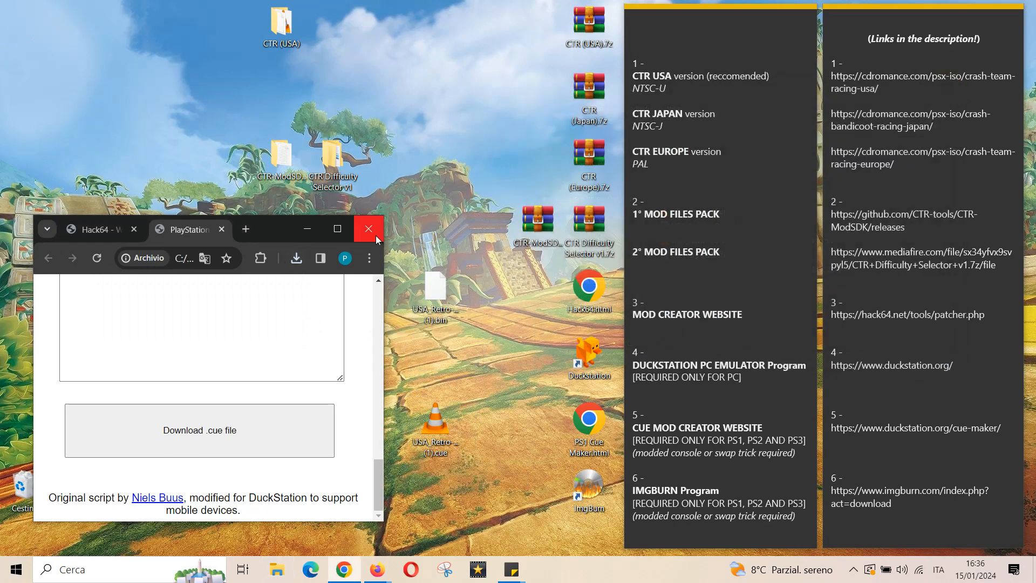
Close Chrome, leaving the patched .bin and its .cue together on the desktop.
{"action": "left_click", "coordinate": [369, 229]}
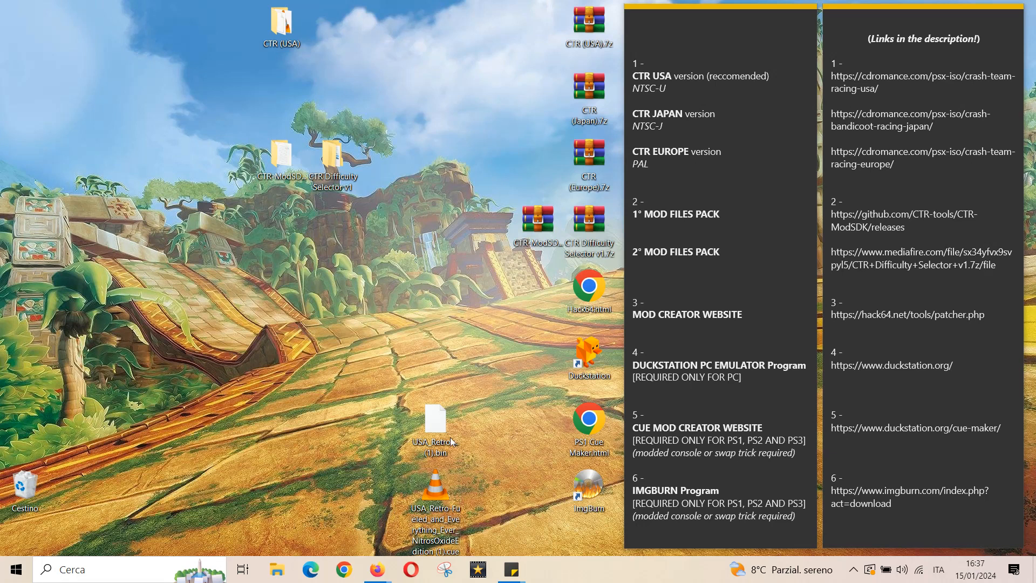
{"action": "mouse_move", "coordinate": [249, 401]}
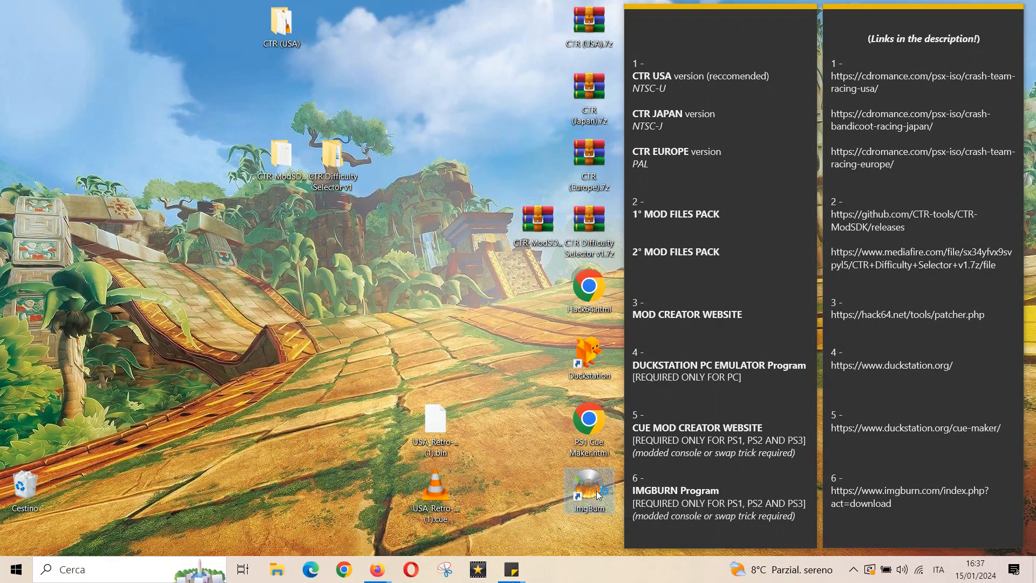
Launch ImgBurn and choose Write image file to disc to load the patched Retro-Fueled CTR image as source.
{"action": "double_click", "coordinate": [588, 491]}
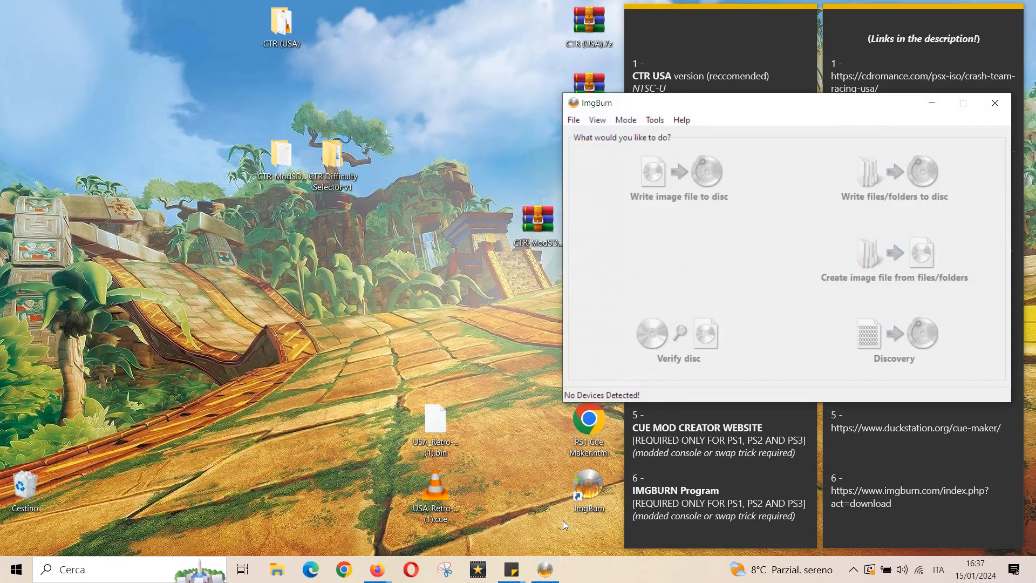
{"action": "left_click", "coordinate": [679, 177]}
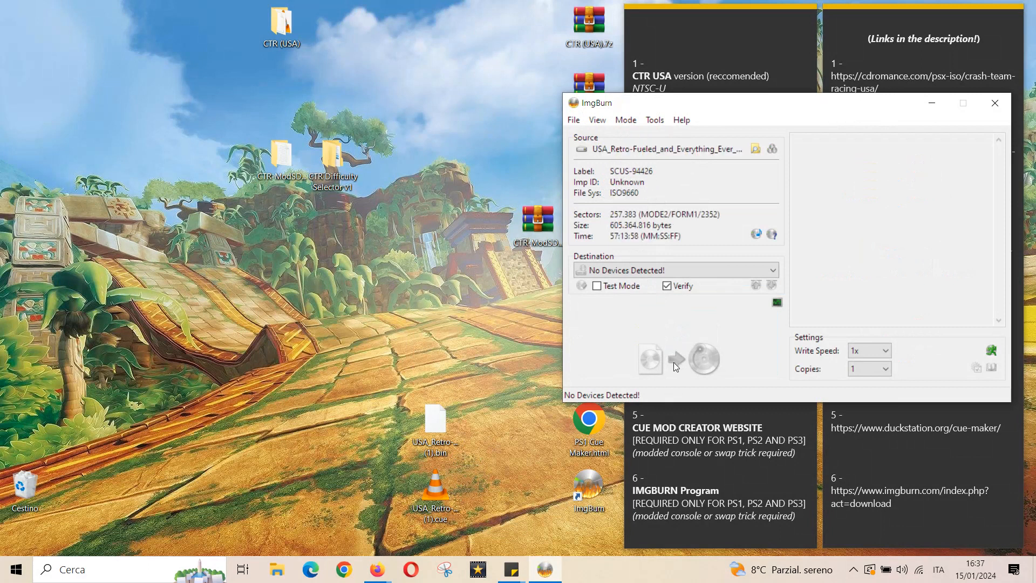
{"action": "mouse_move", "coordinate": [676, 367]}
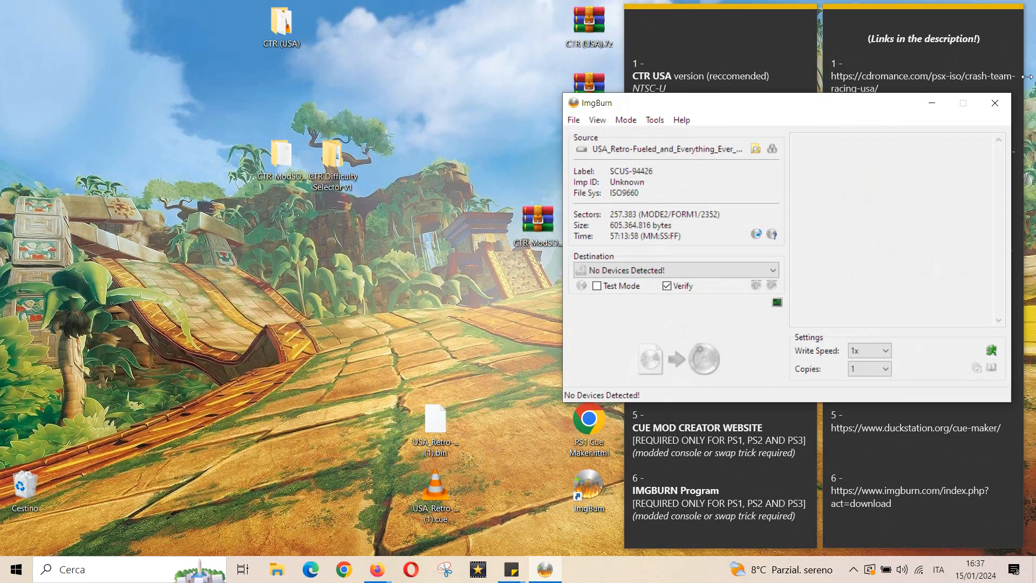